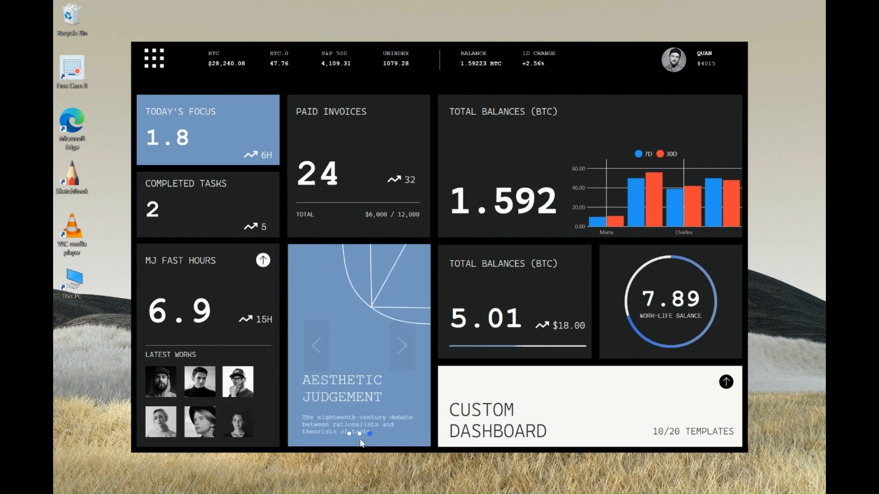
Step: Start a new project using the WPF Application template
left_click(402, 346)
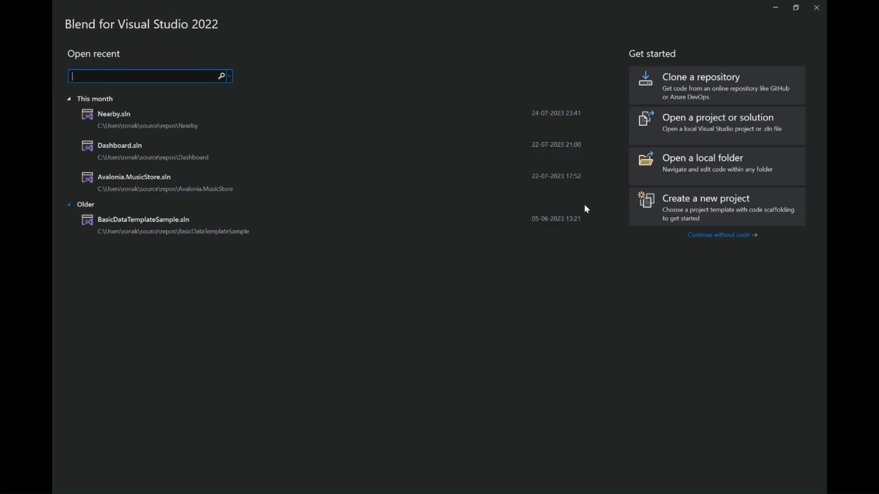
mouse_move(675, 204)
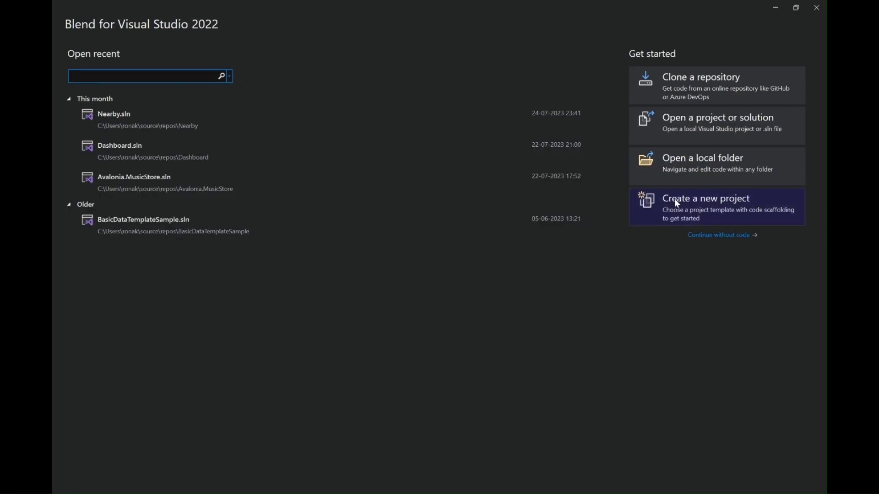
left_click(705, 207)
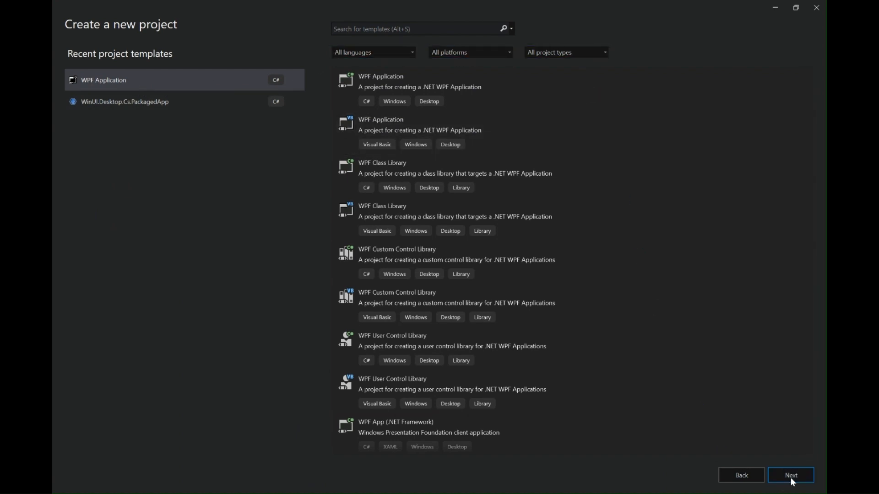
left_click(792, 487)
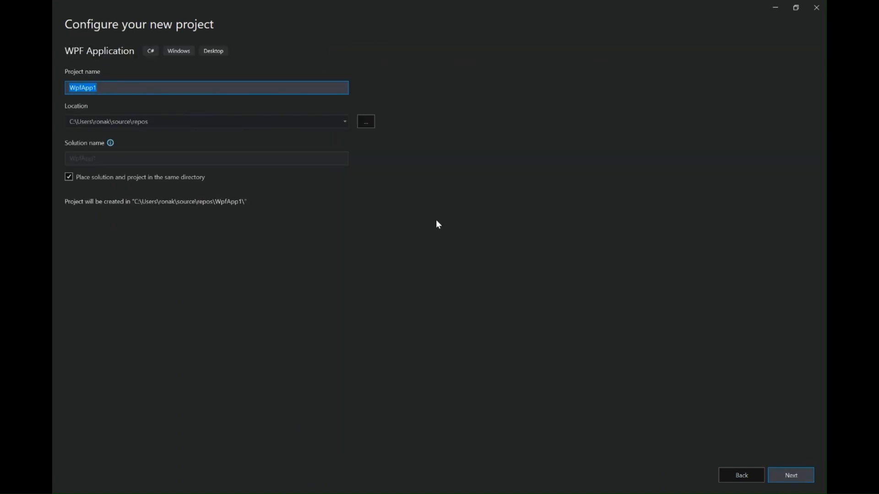
Step: Name the project Aesthetics and create it on .NET 6.0
type("aESTHE")
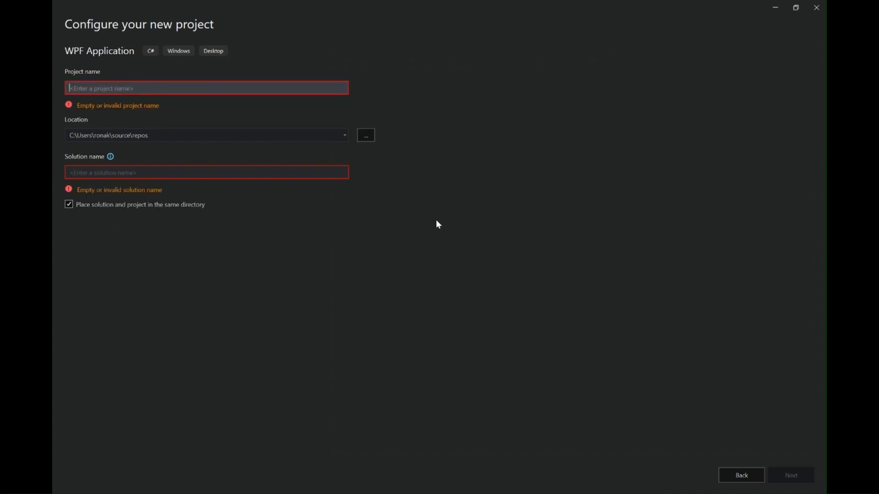
type("Aesthetic")
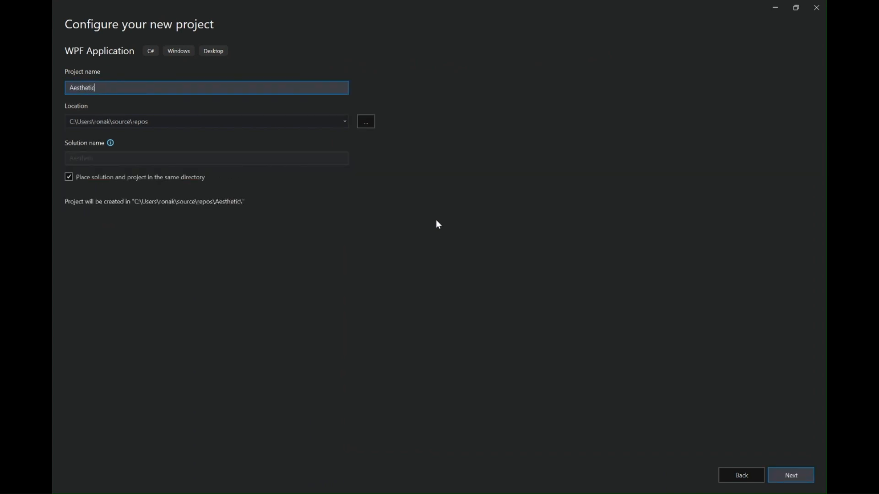
type("s")
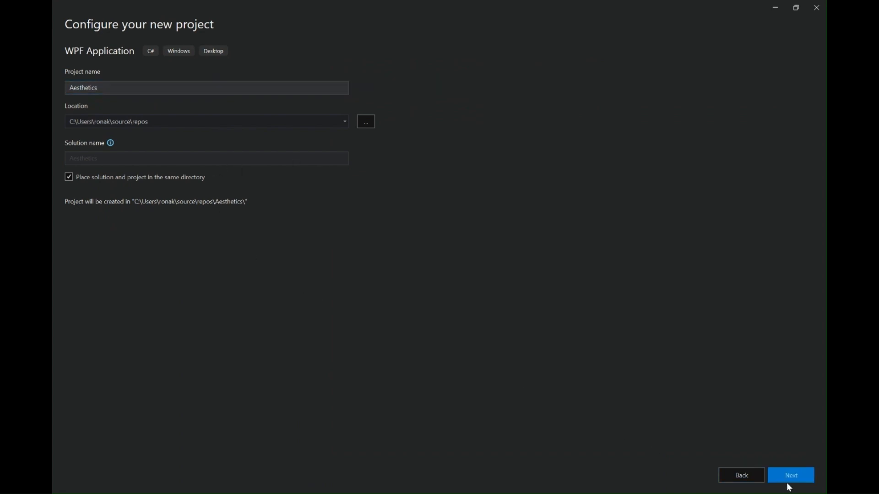
left_click(791, 488)
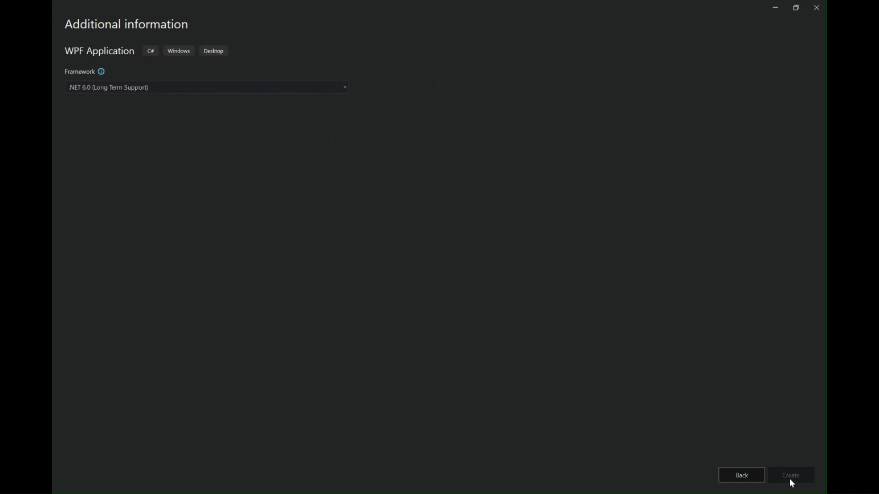
left_click(793, 488)
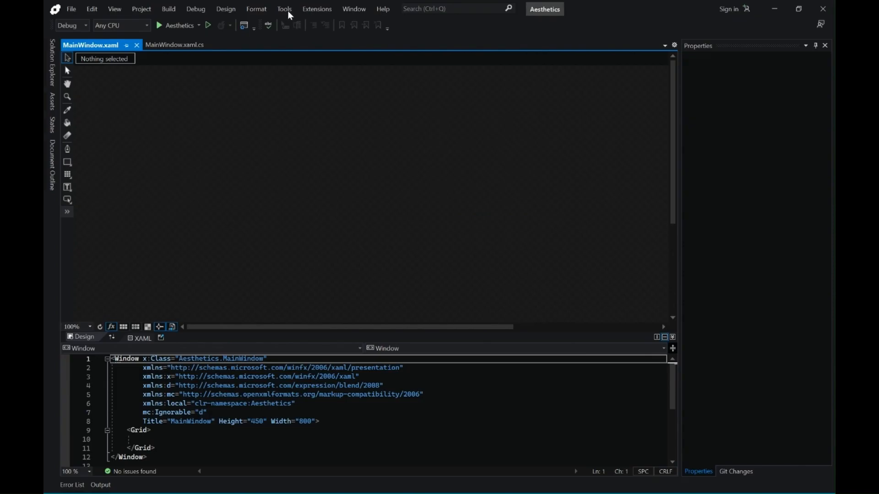
Step: Search the solution's NuGet manager for HandyControls and install it
left_click(284, 9)
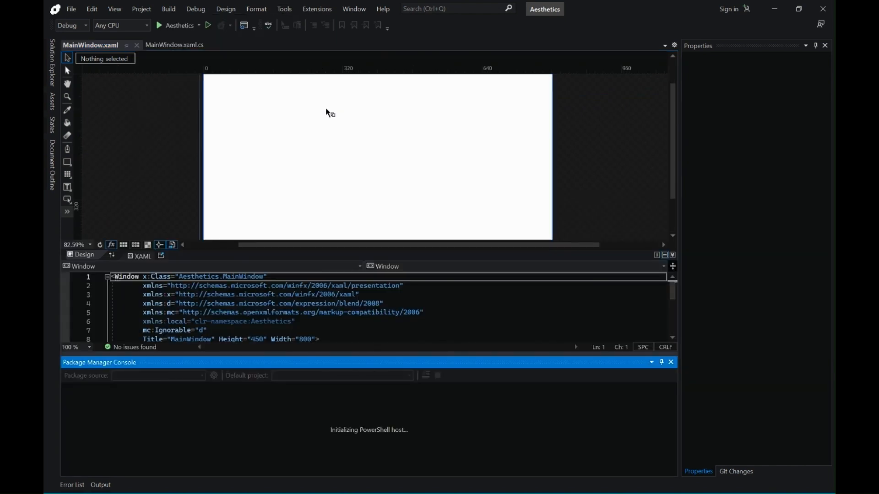
left_click(283, 8)
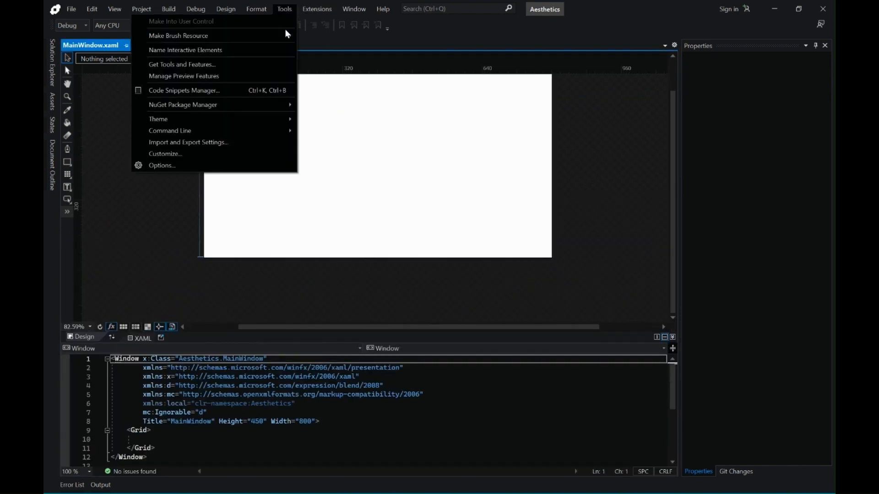
left_click(329, 123)
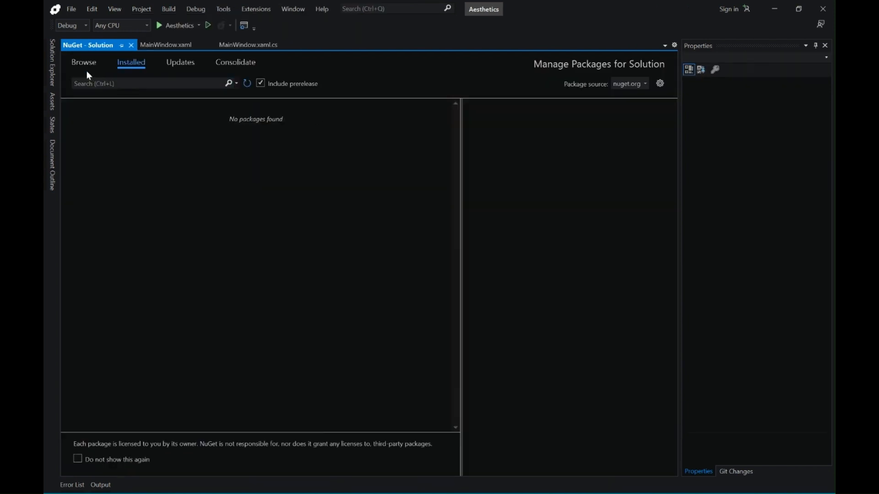
type("HandyControls")
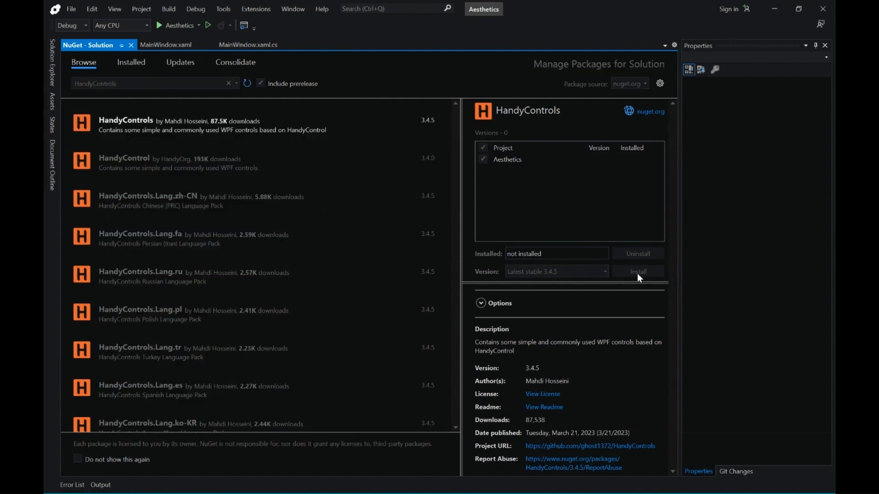
left_click(638, 272)
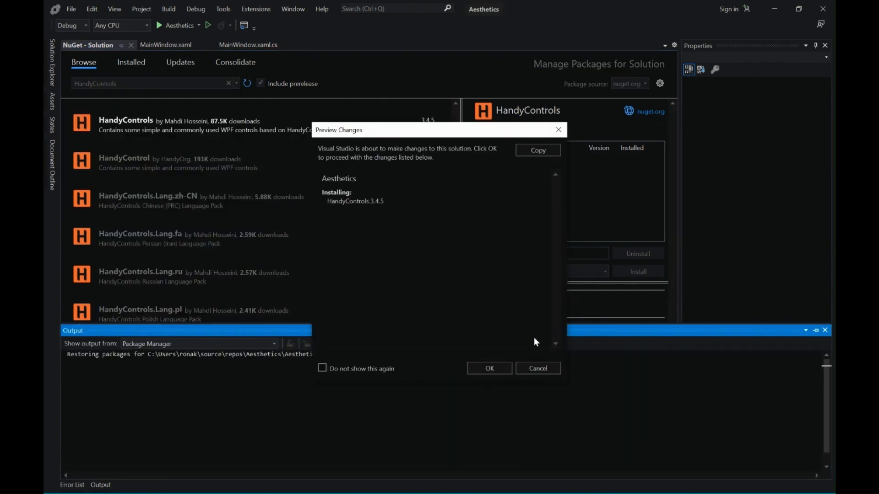
left_click(489, 368)
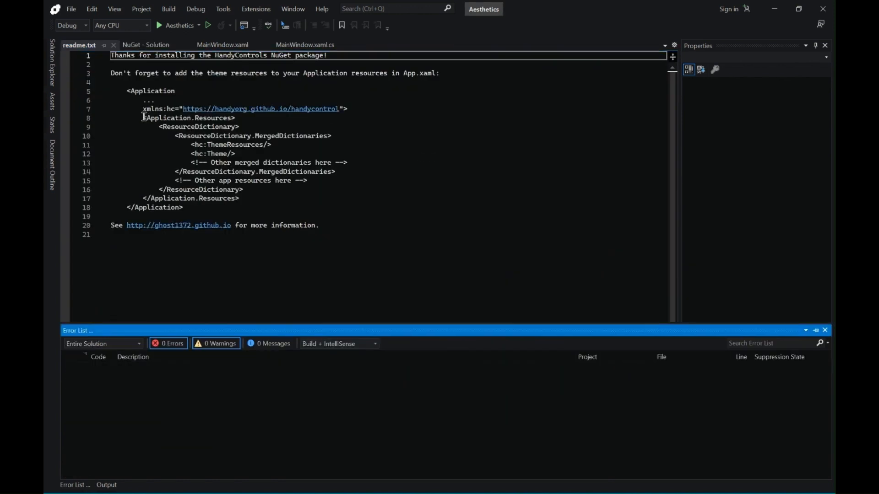
Step: Paste the HandyControls theme markup into App.xaml and add xmlns:hc to MainWindow.xaml
left_click_drag(143, 109, 246, 198)
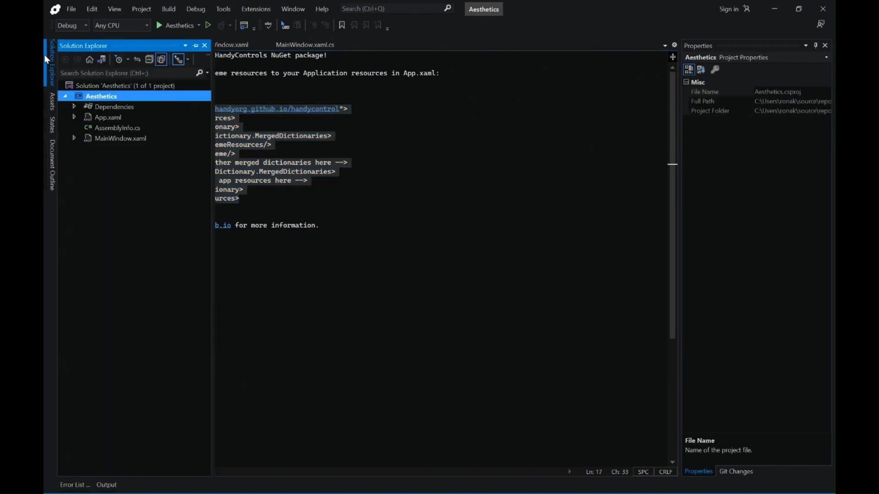
double_click(107, 118)
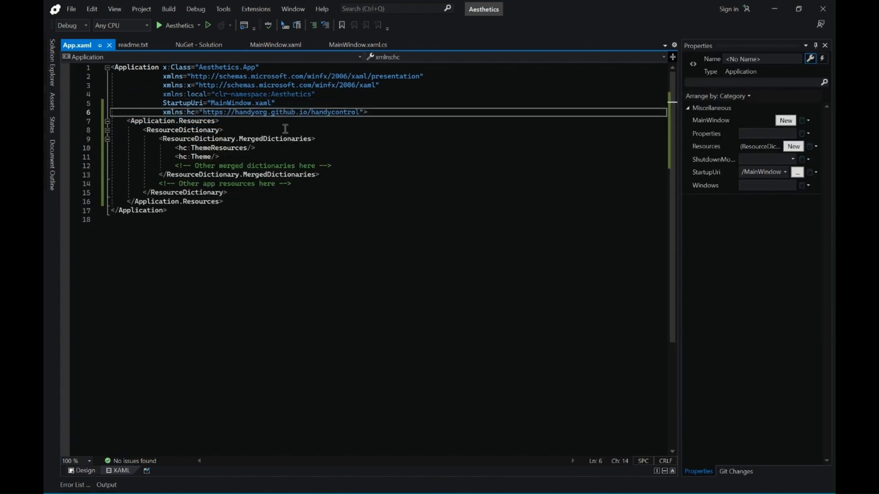
left_click_drag(163, 112, 363, 112)
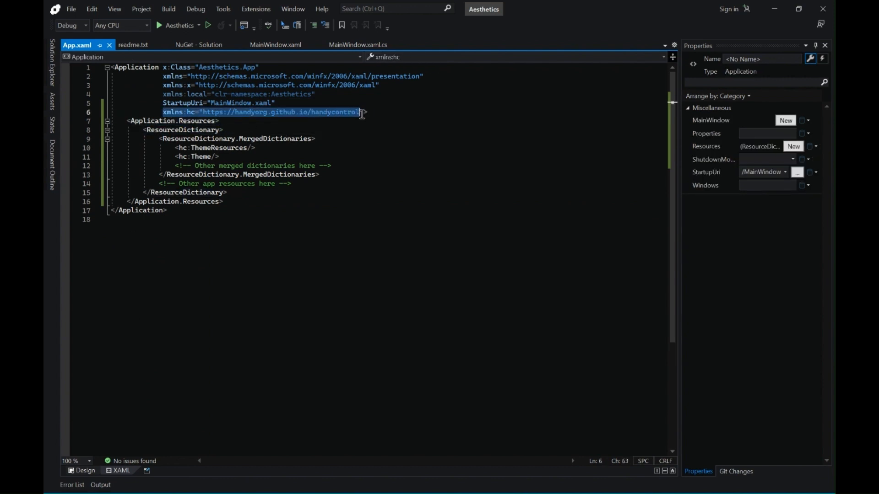
left_click(275, 45)
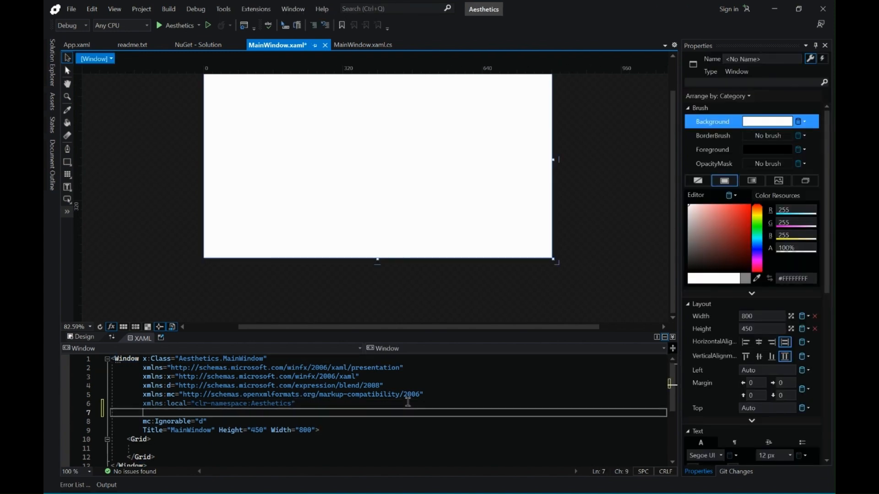
type("xmlns:hc=\"https://handyorg.github.io/handycontrol\"")
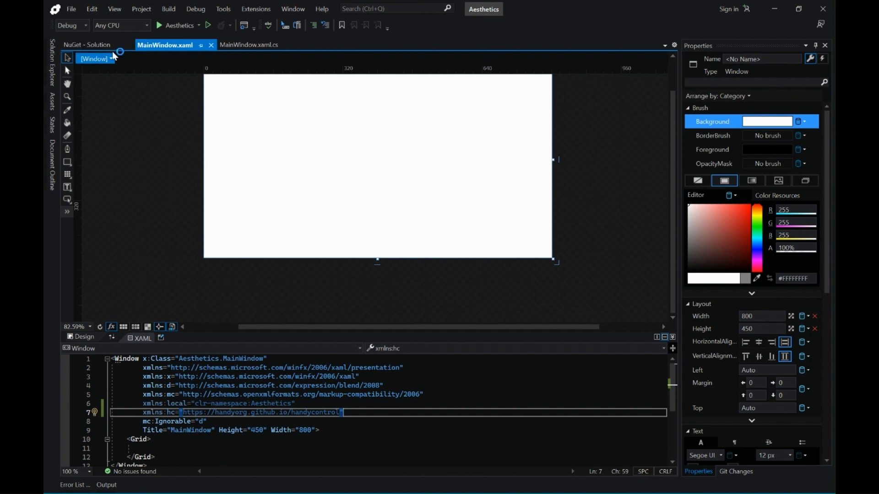
Step: Install LiveCharts.Wpf 0.9.7 from NuGet and review it in the Installed list
left_click(87, 44)
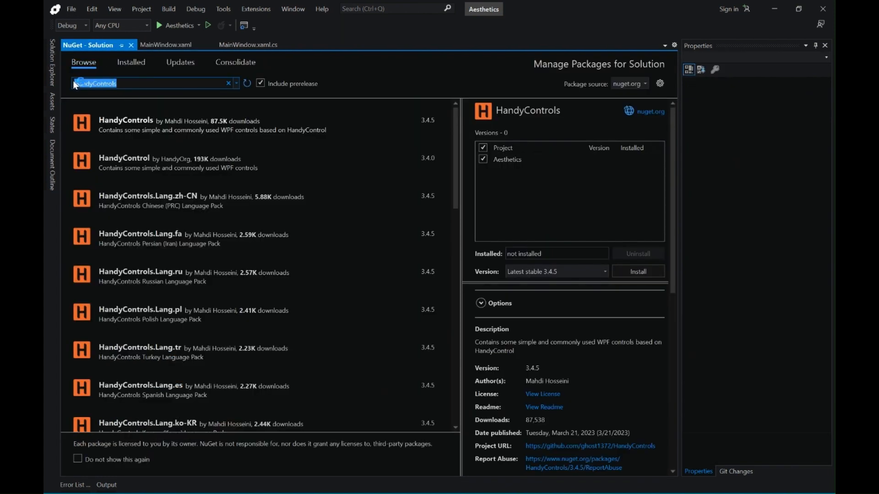
type("LiveCharts")
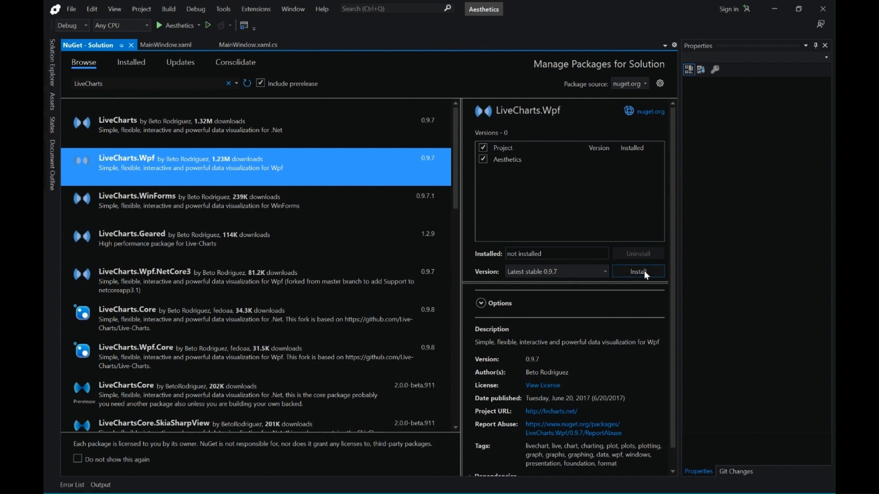
left_click(638, 272)
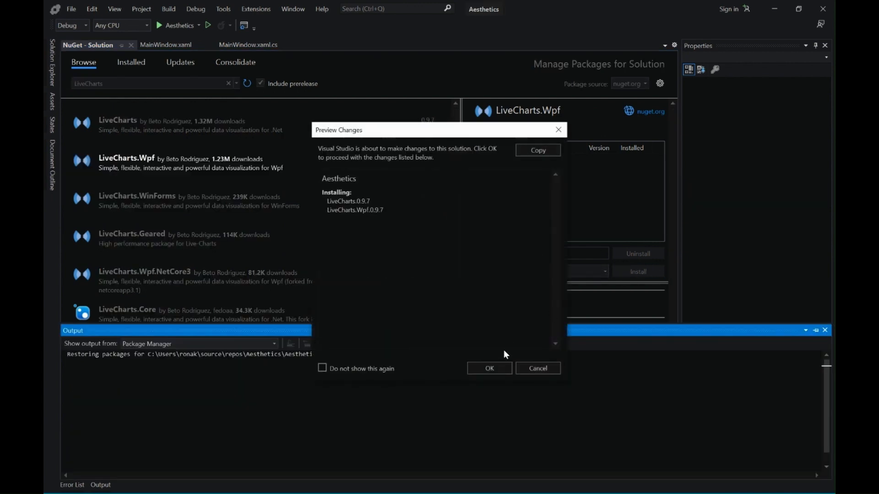
left_click(489, 368)
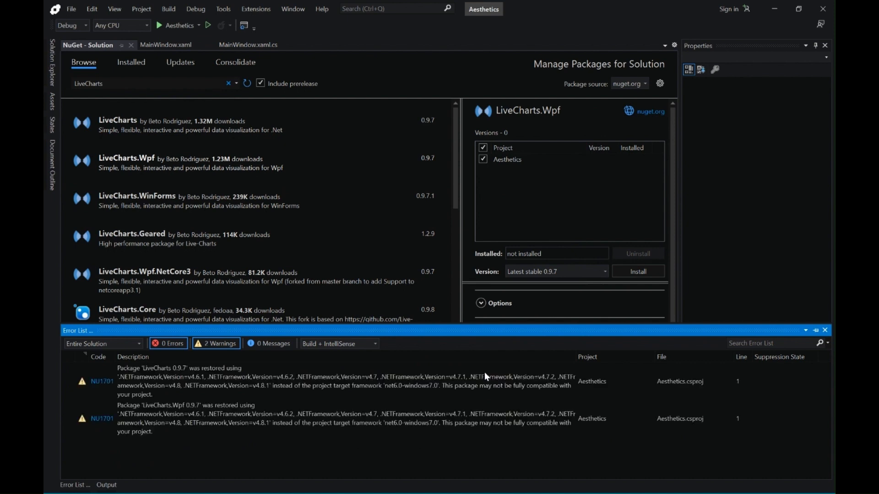
left_click(638, 271)
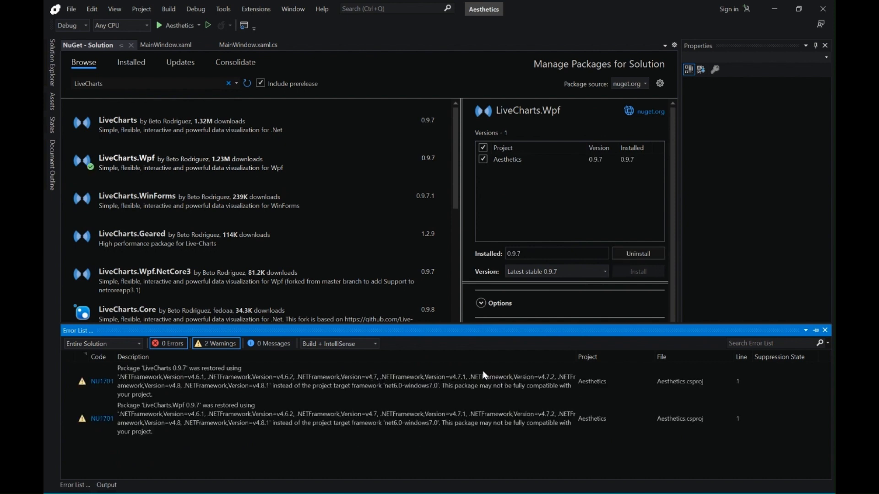
mouse_move(123, 197)
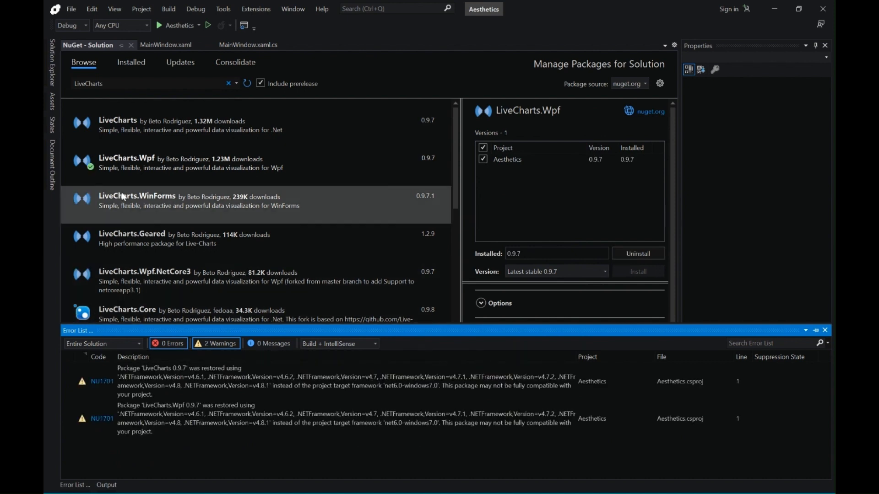
left_click(131, 62)
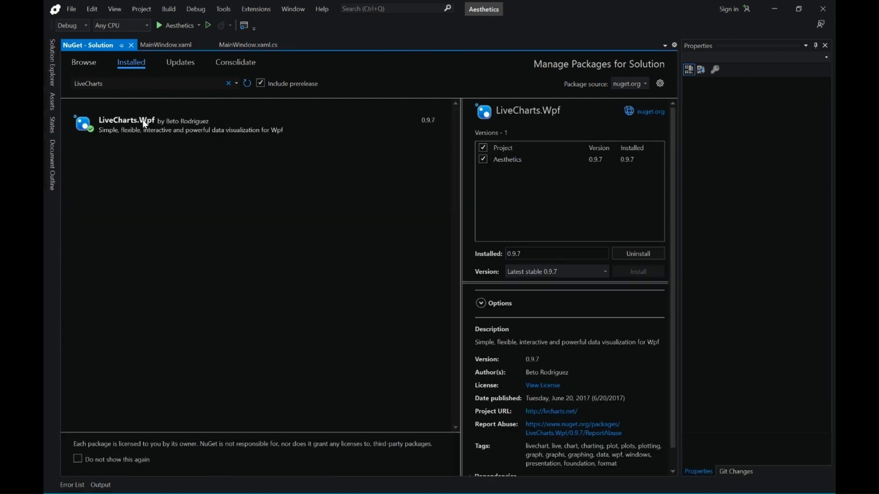
left_click(166, 44)
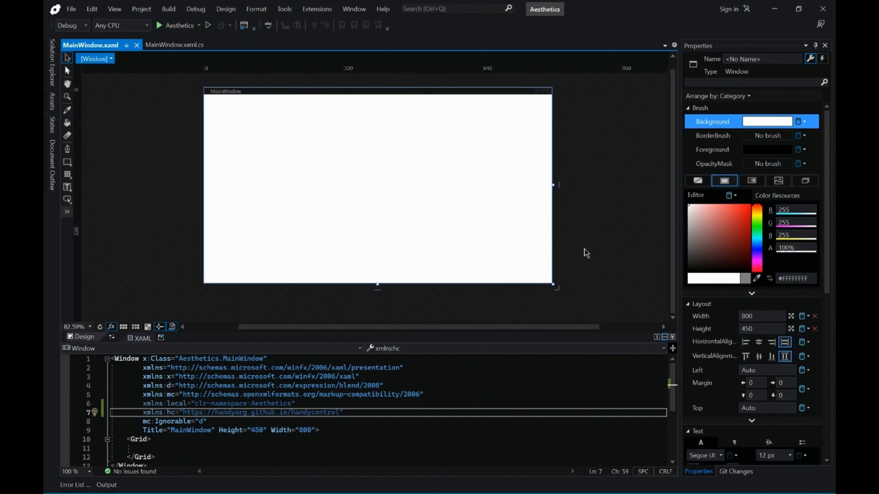
mouse_move(757, 316)
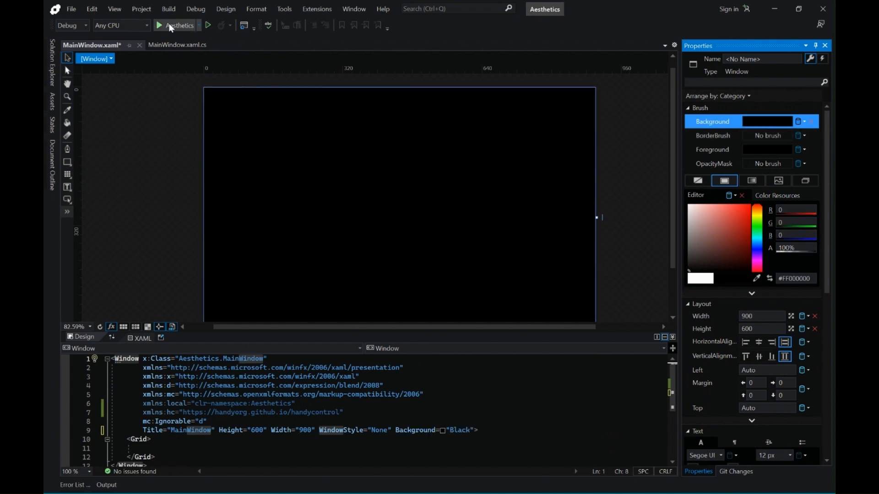
Step: Make the window black and borderless with ResizeMode NoResize, sized 1200 × 800
scroll("down", 3)
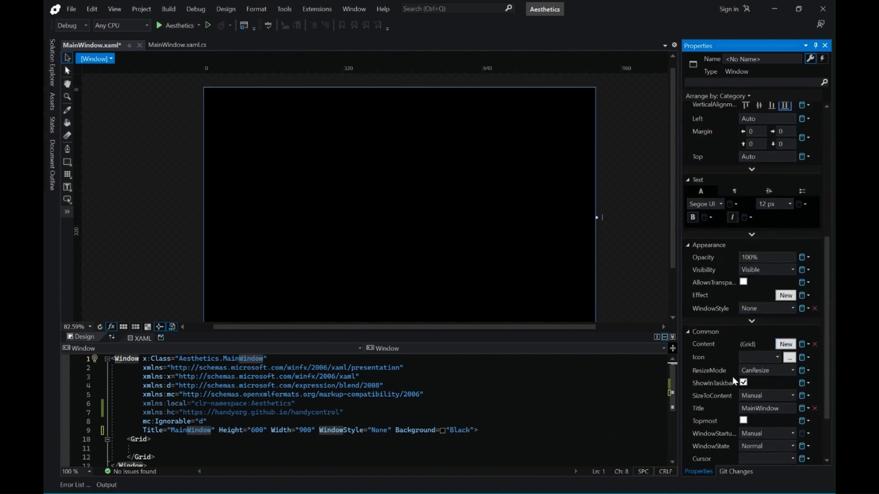
left_click(766, 370)
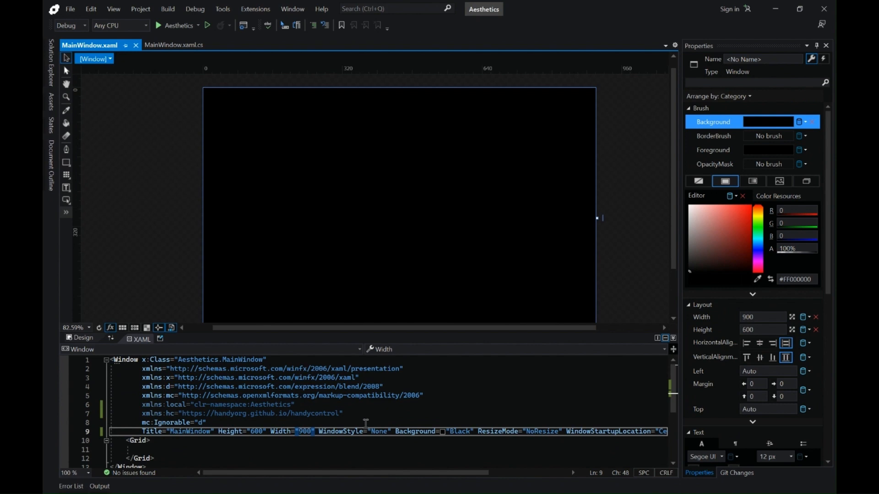
type("1500")
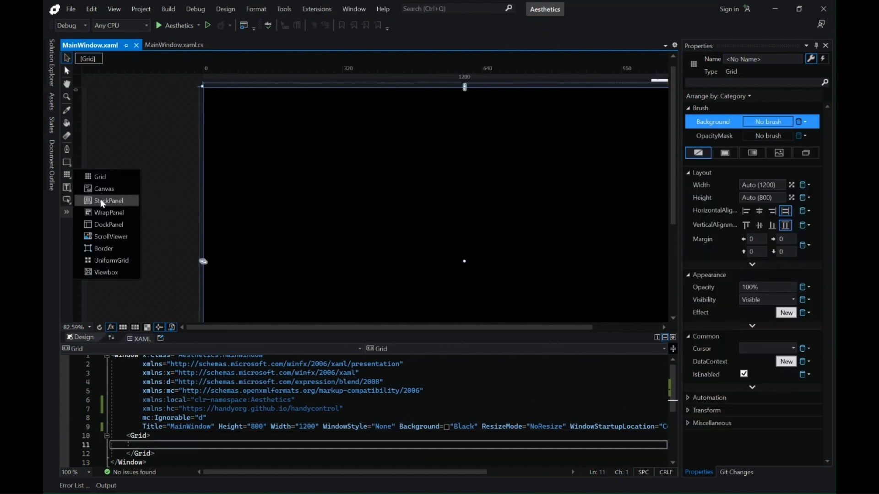
Step: Insert a horizontal 1200×70 top-left StackPanel header containing one Button
left_click(109, 200)
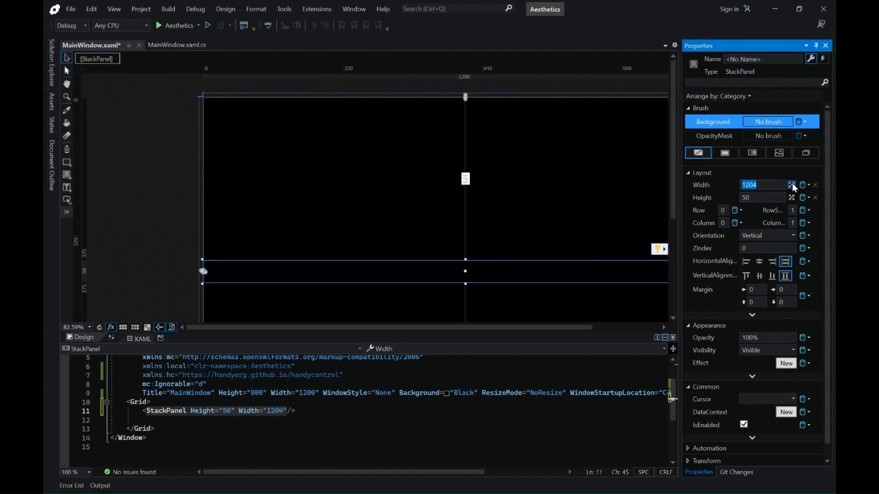
left_click(791, 185)
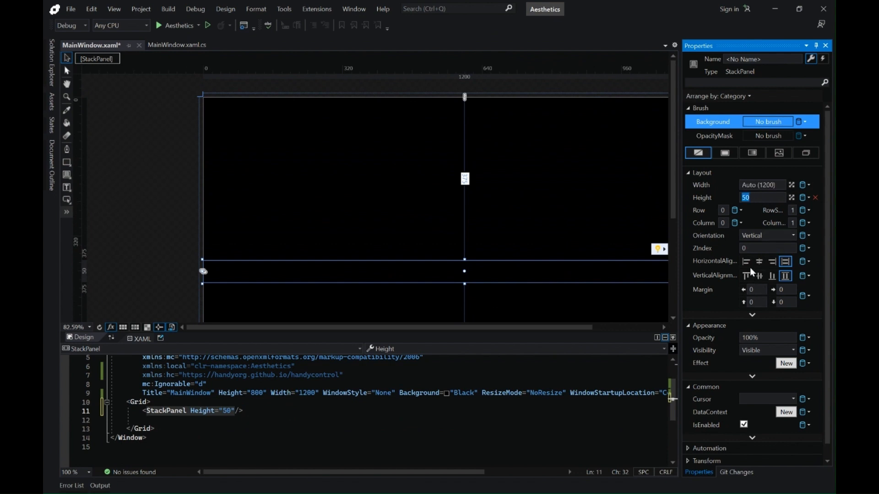
left_click(747, 276)
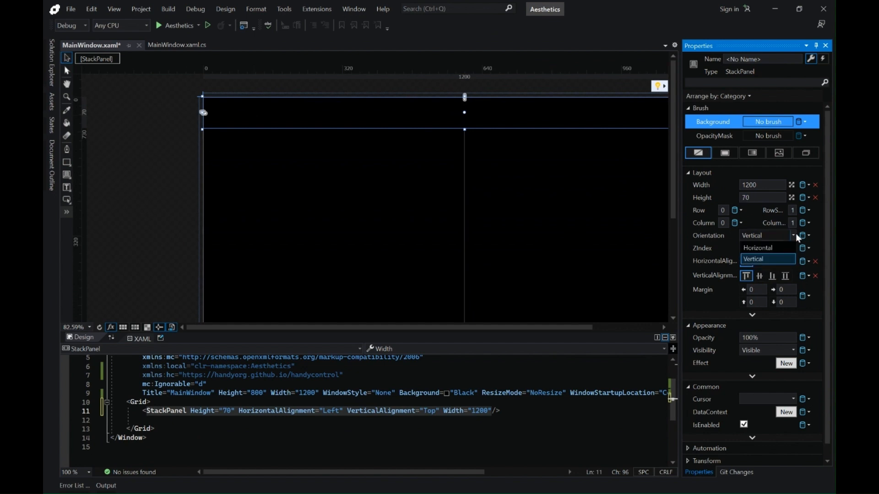
left_click(757, 247)
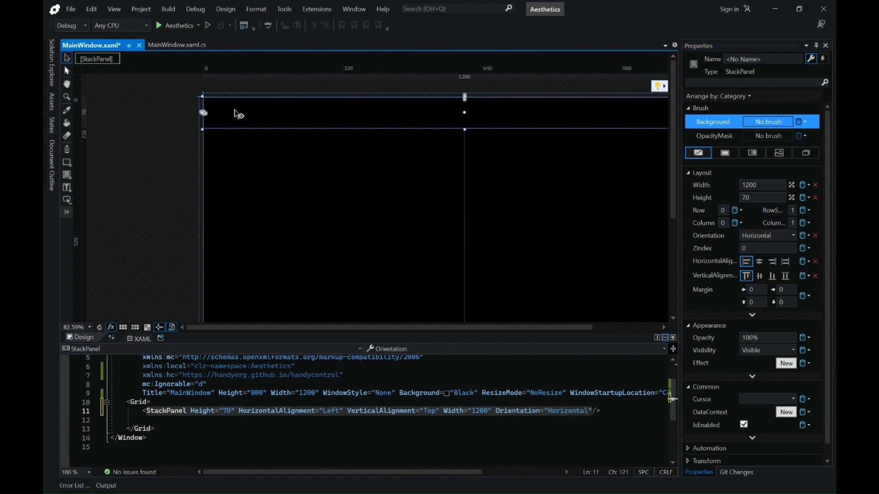
left_click(66, 201)
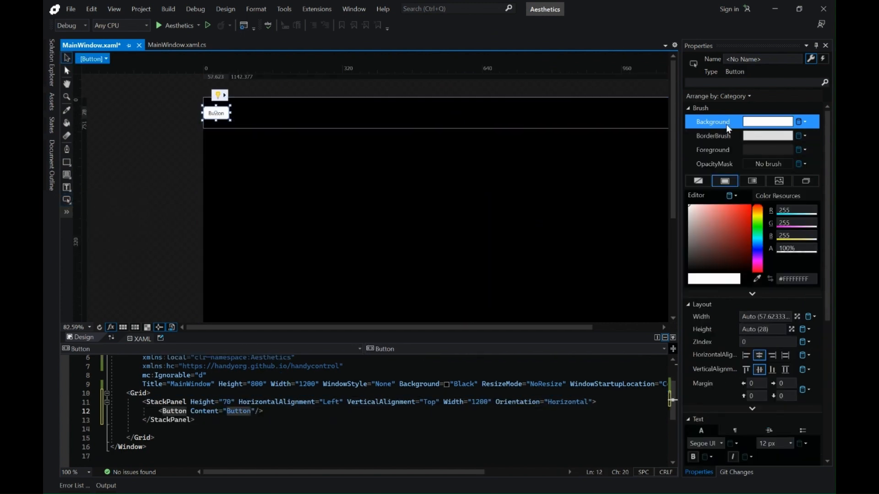
Step: Make the header button a 50×50 left/center icon, margin 20,-6,0,0, with the menu image
left_click(766, 317)
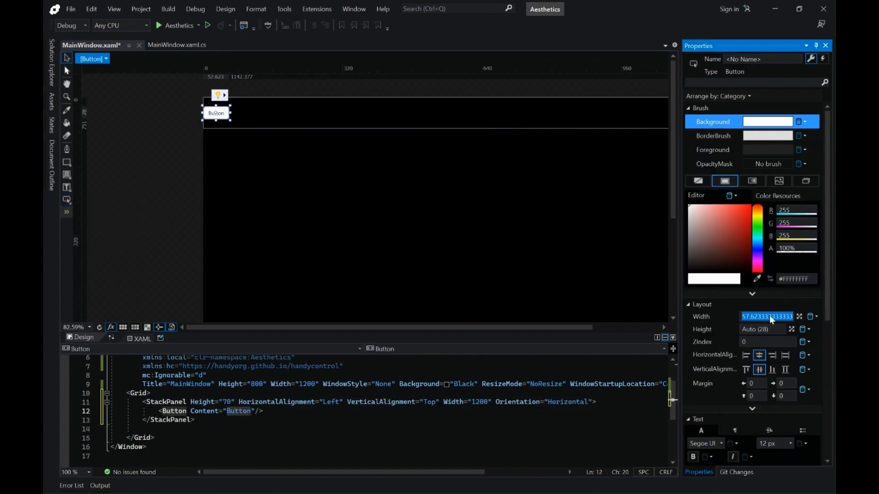
type("30")
left_click(763, 329)
type("50")
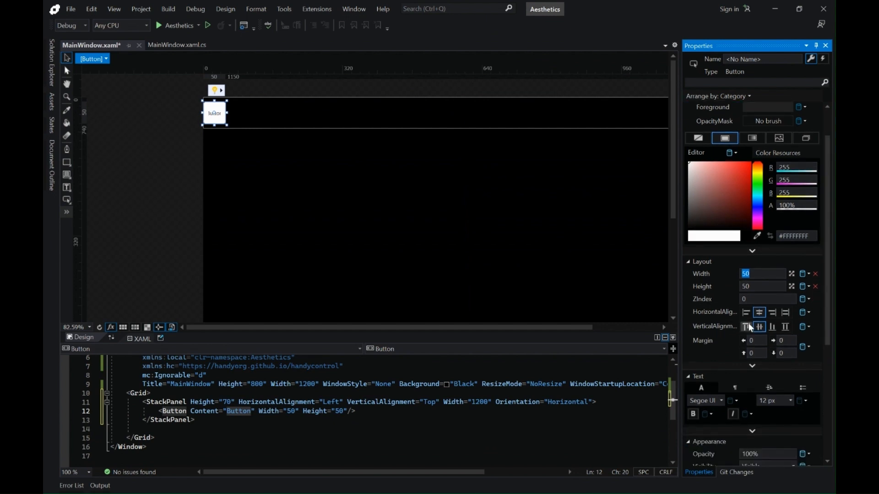
left_click(746, 313)
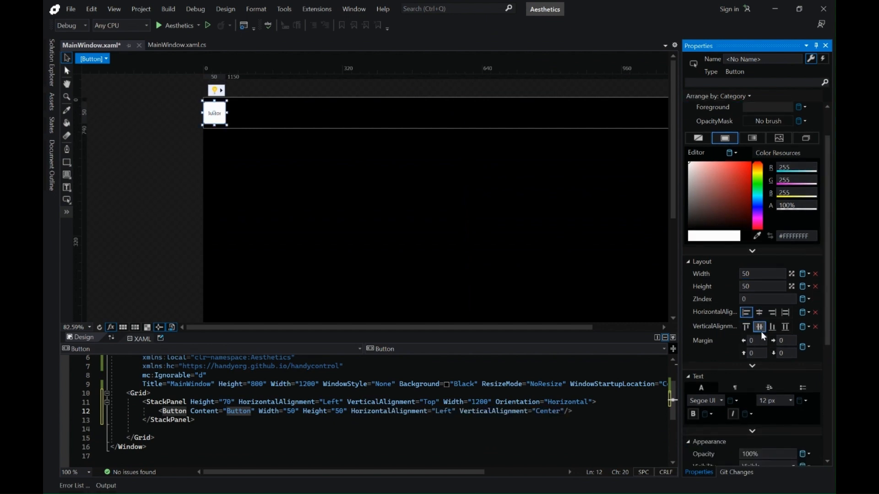
type("20")
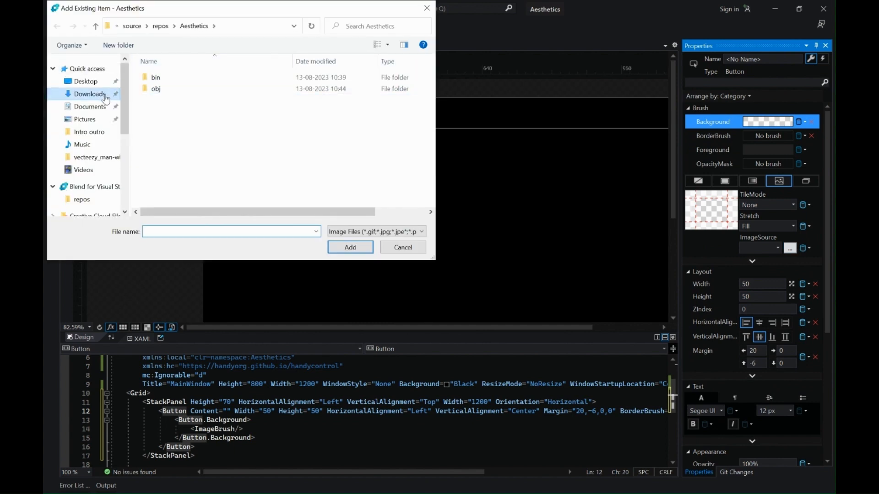
left_click(350, 248)
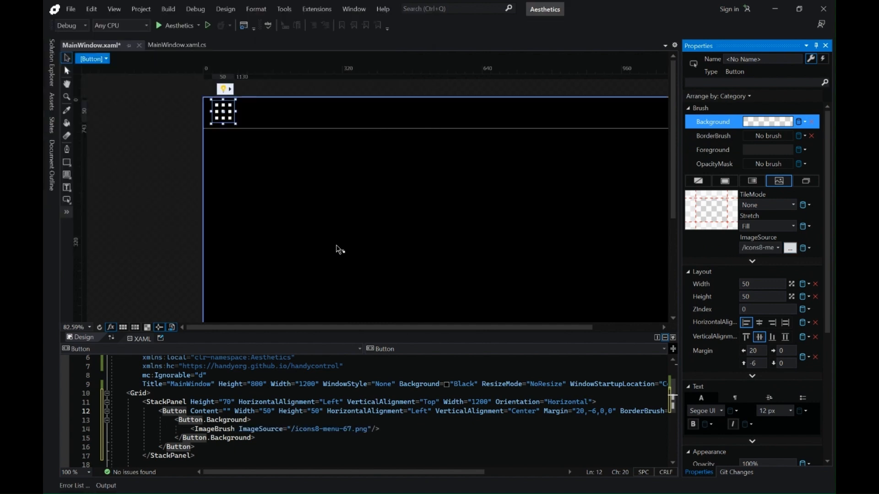
mouse_move(235, 118)
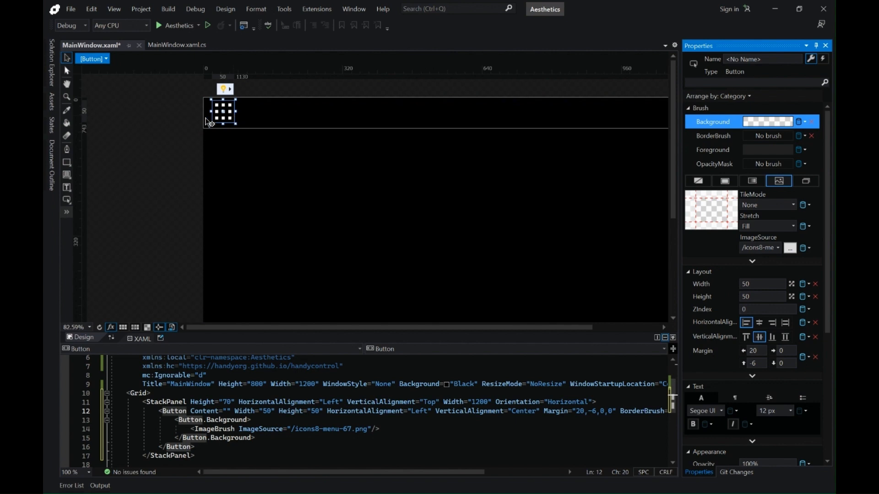
Step: Insert a Grid after the menu button, 150 wide, left-aligned, with a 70 left margin
left_click(66, 174)
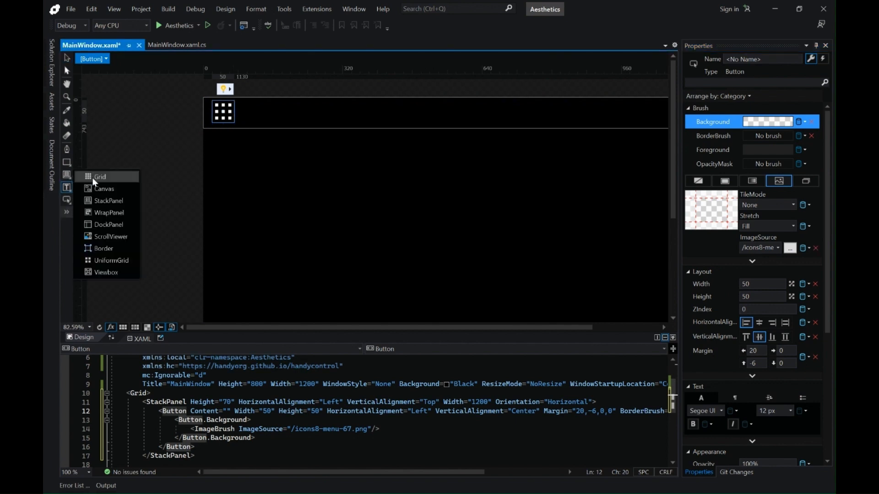
left_click(100, 177)
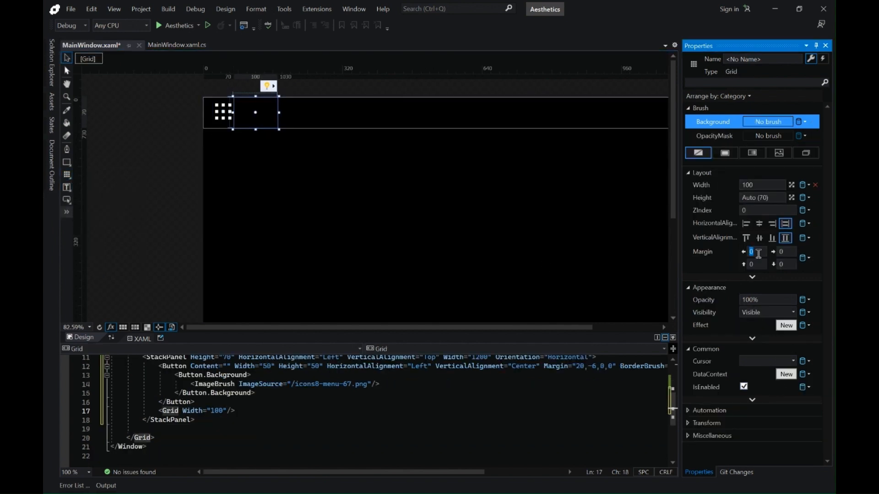
left_click(746, 223)
type("70")
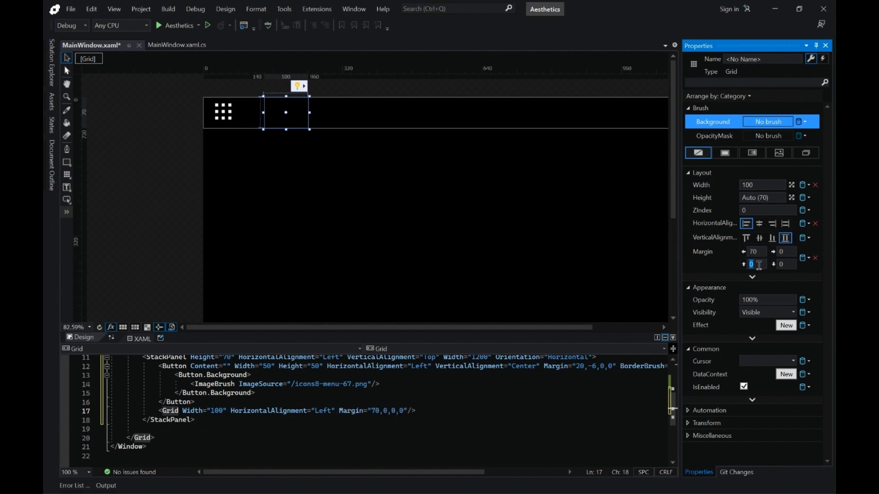
type("25")
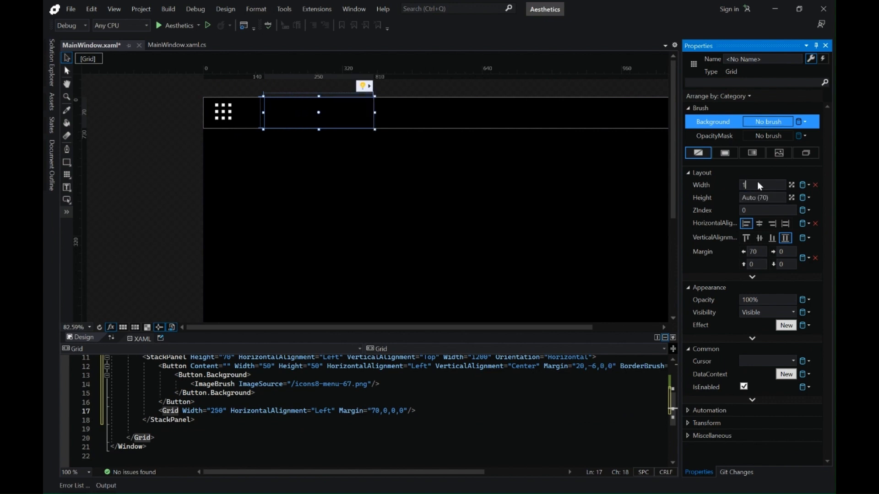
type("150")
type("$")
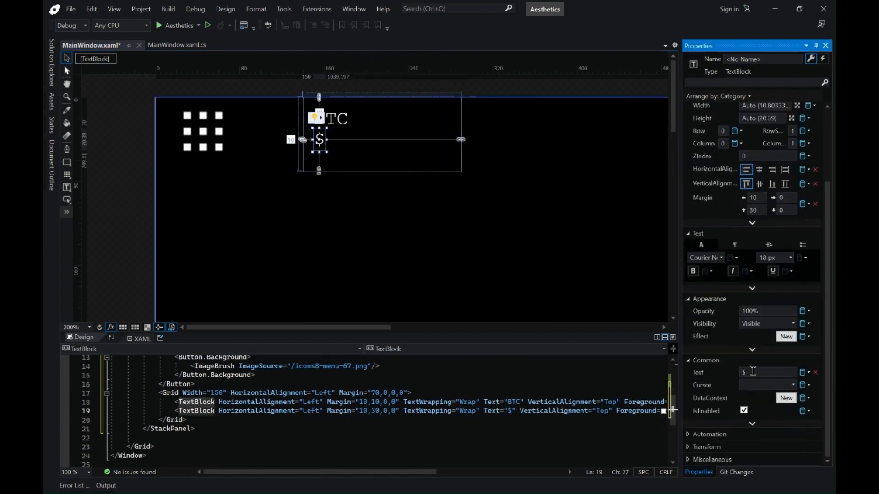
Step: Enter $28,240.08 as the BTC value alongside the S&P 500, UNINDEX, BALANCE and 1D CHANGE stats
type("28")
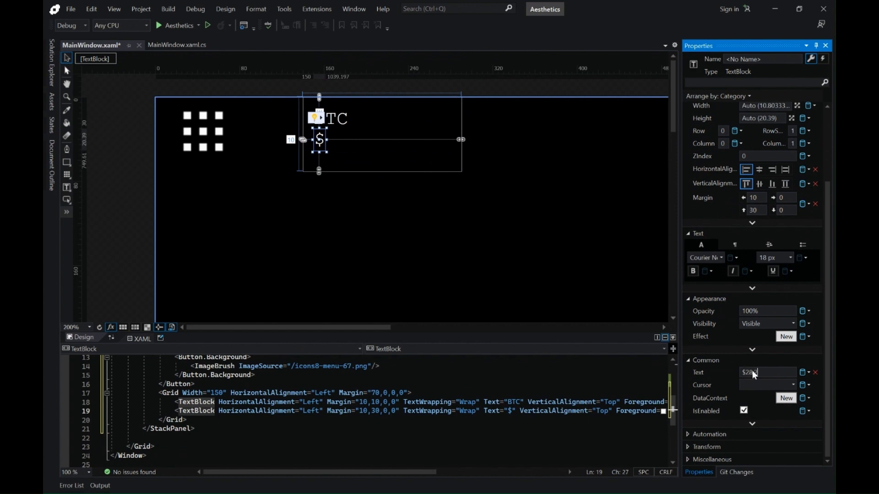
type("$28,240.08")
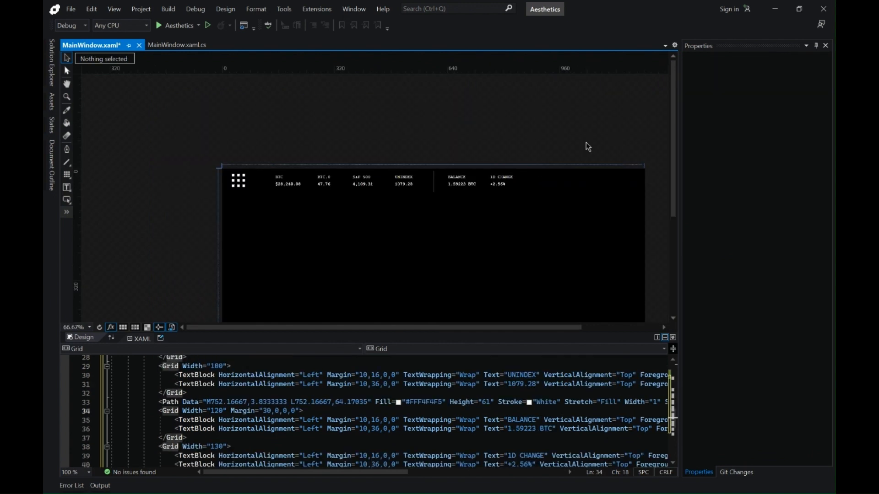
Step: Fill a 50×50 ellipse with a portrait photo and add a QUAN $4015 label beside it
left_click(432, 182)
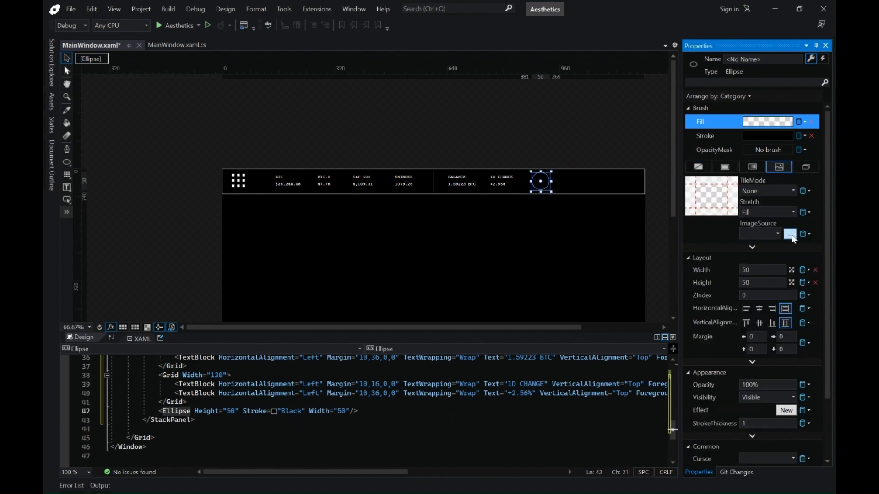
left_click(790, 234)
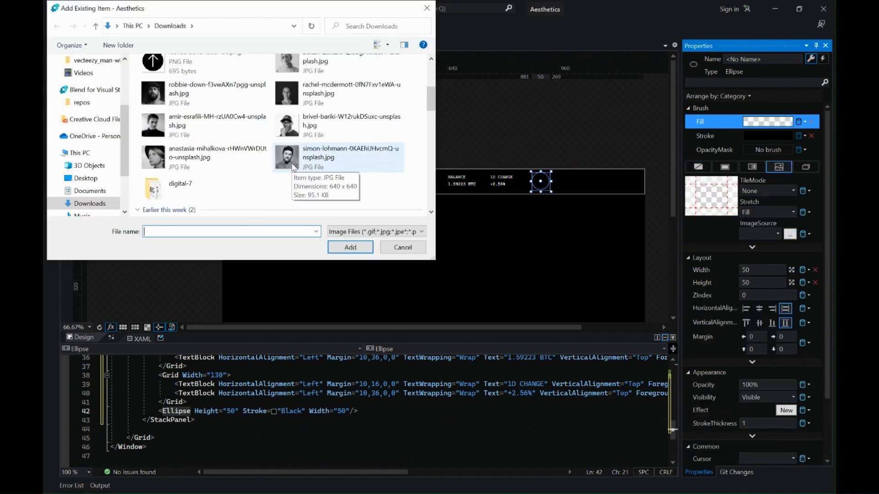
left_click(350, 247)
type("5")
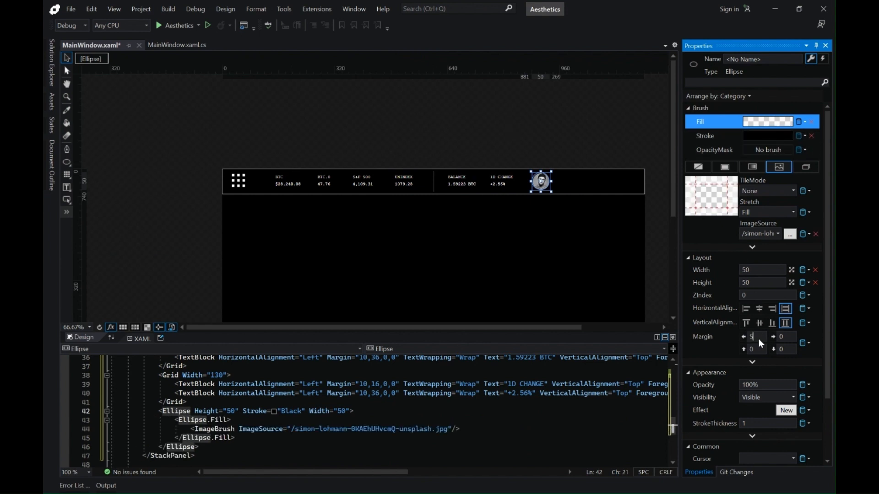
type("200")
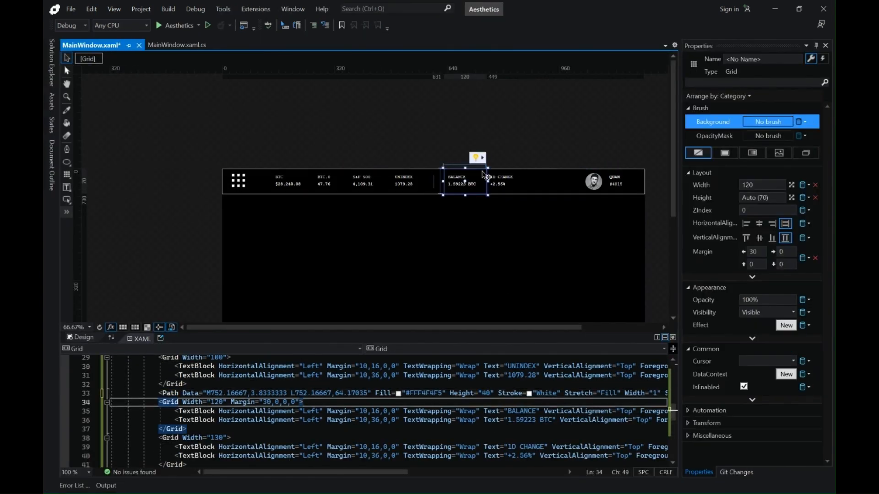
Step: Resize the rectangle to 335×171, give it a solid white fill, and stack two copies
left_click(429, 105)
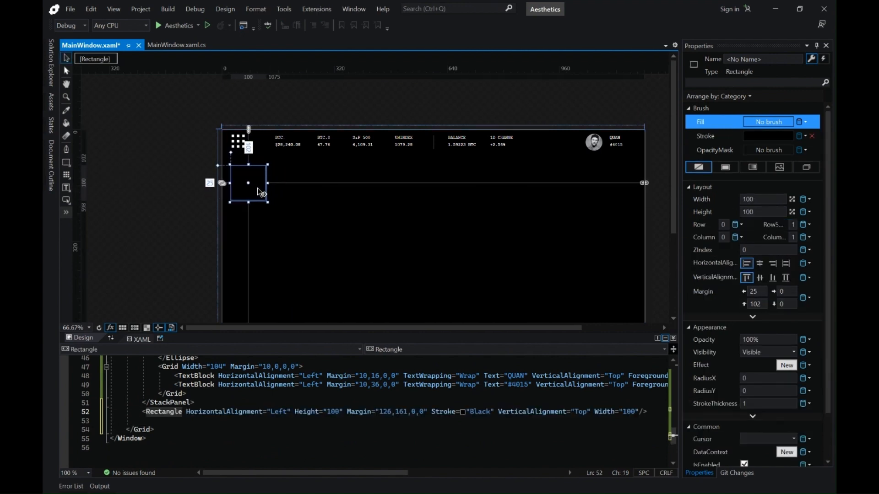
left_click_drag(265, 184, 362, 189)
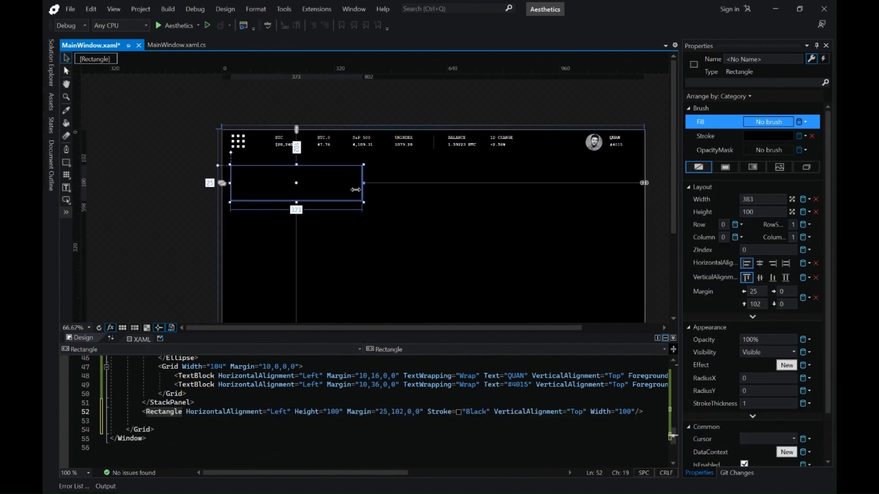
left_click_drag(363, 209, 349, 227)
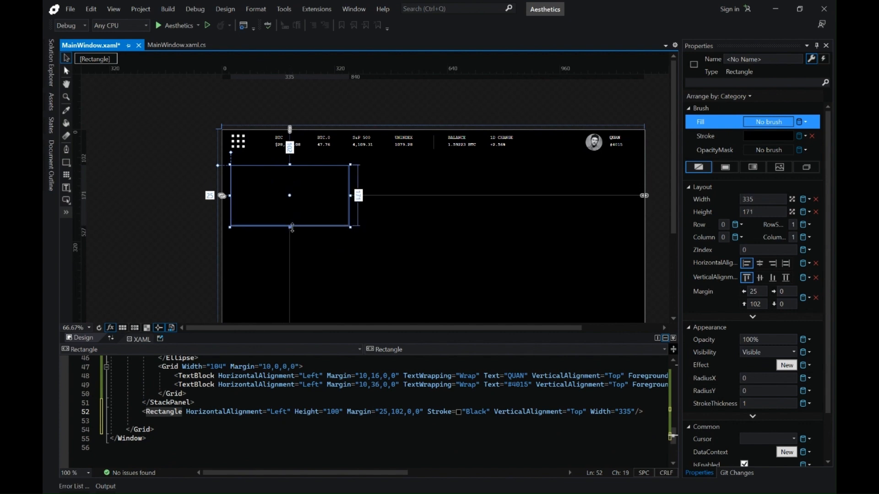
left_click(724, 167)
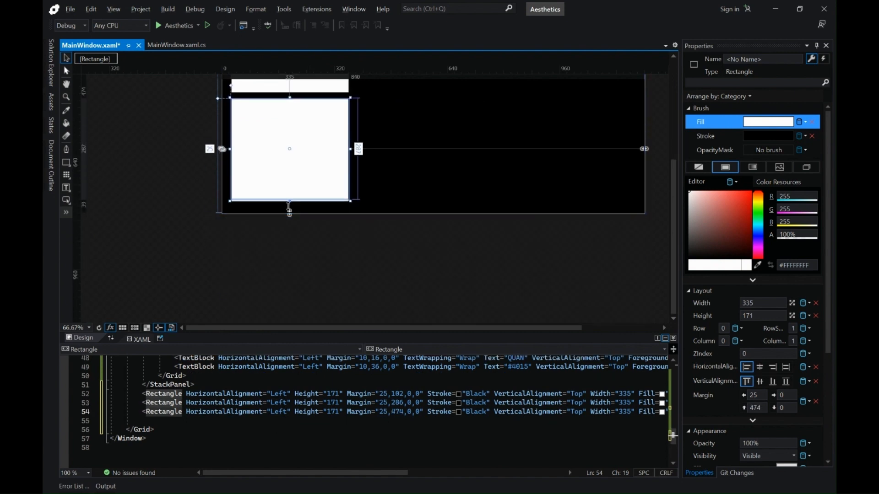
left_click_drag(290, 206, 289, 212)
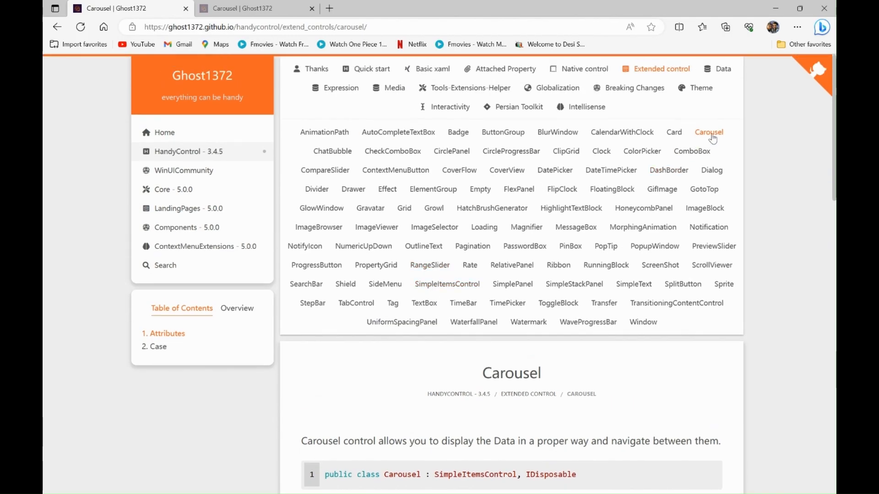
Step: Scroll the Carousel page down to the Show filled carousel items example
scroll("down", 3)
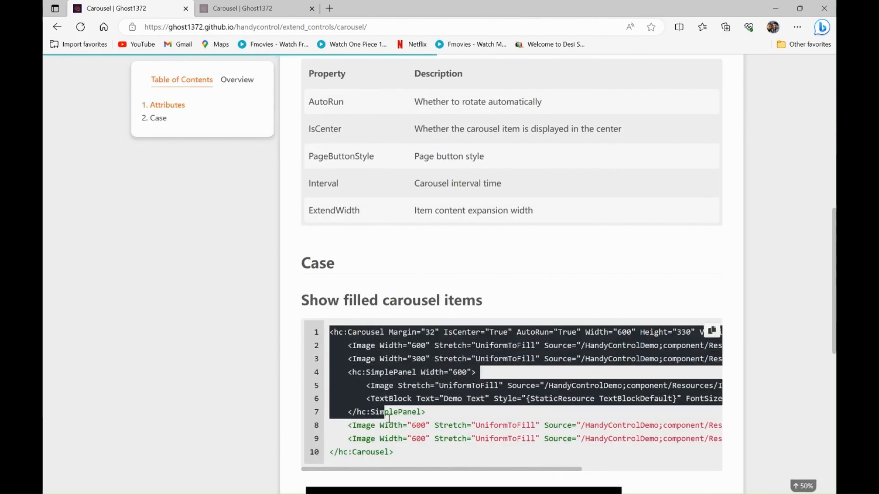
scroll("down", 3)
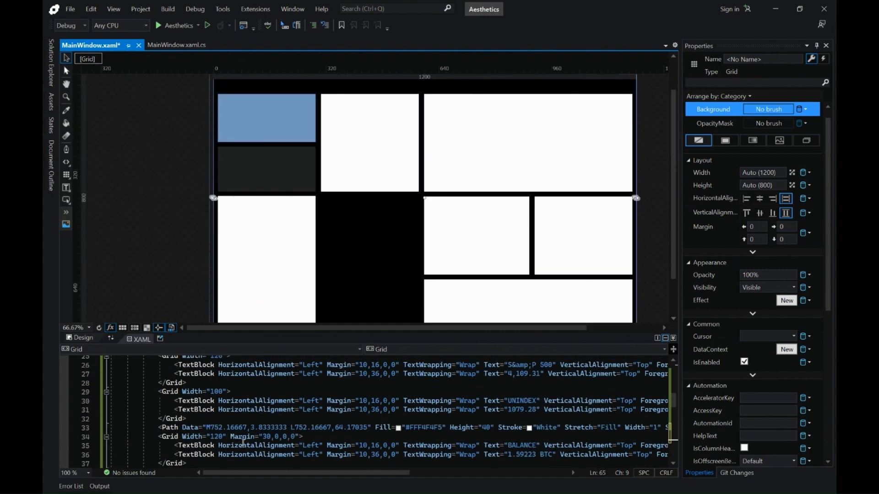
Step: Paste the Notepad TextBlock and Image markup so TODAY'S FOCUS and COMPLETED TASKS show 1.8
scroll("down", 3)
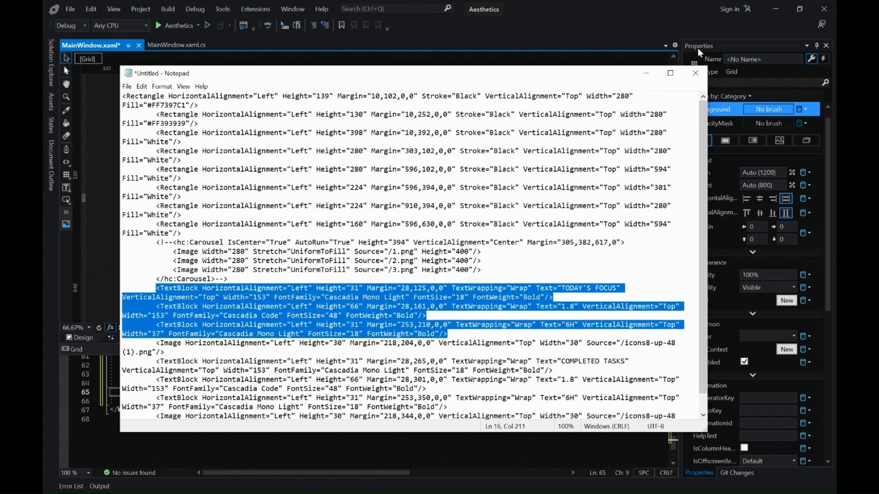
left_click(694, 73)
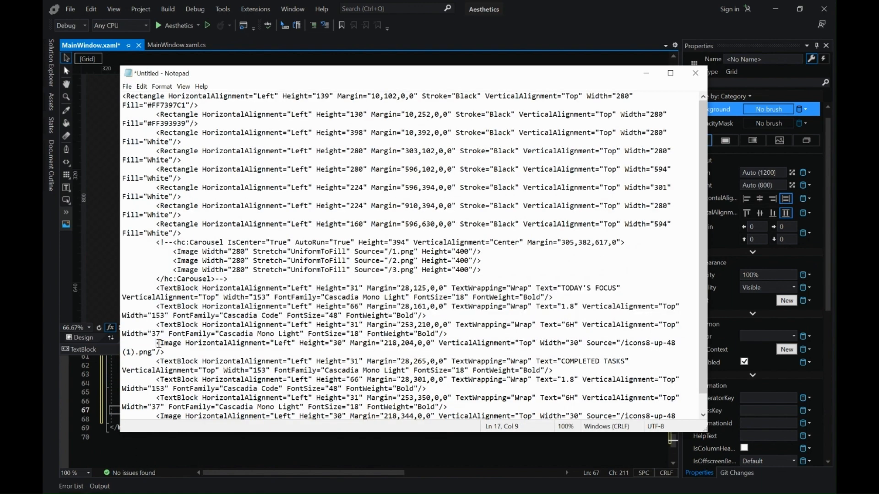
left_click(695, 73)
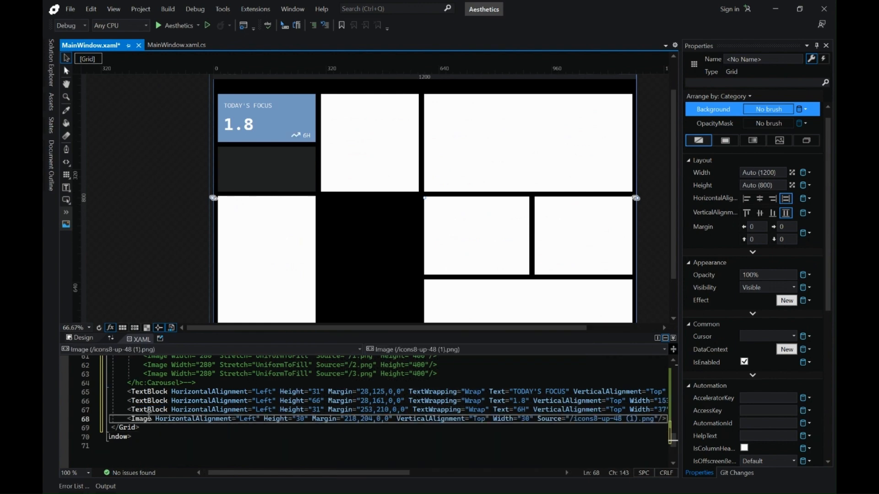
left_click(290, 118)
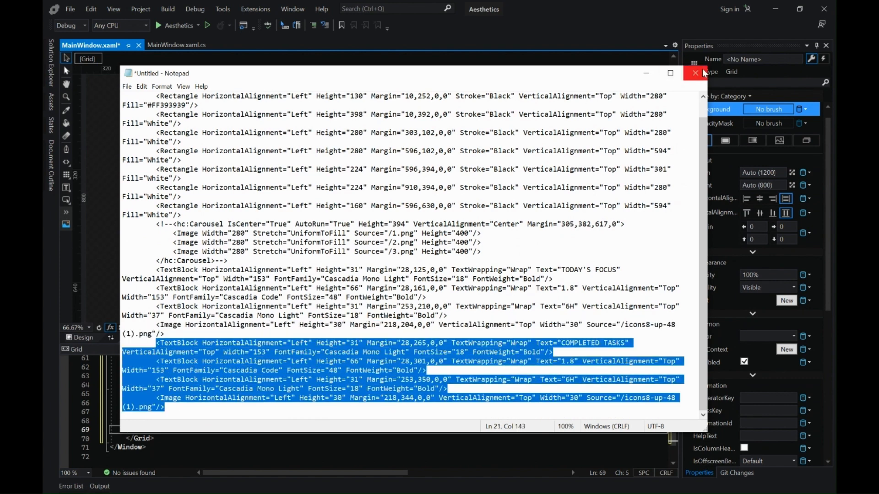
left_click(695, 73)
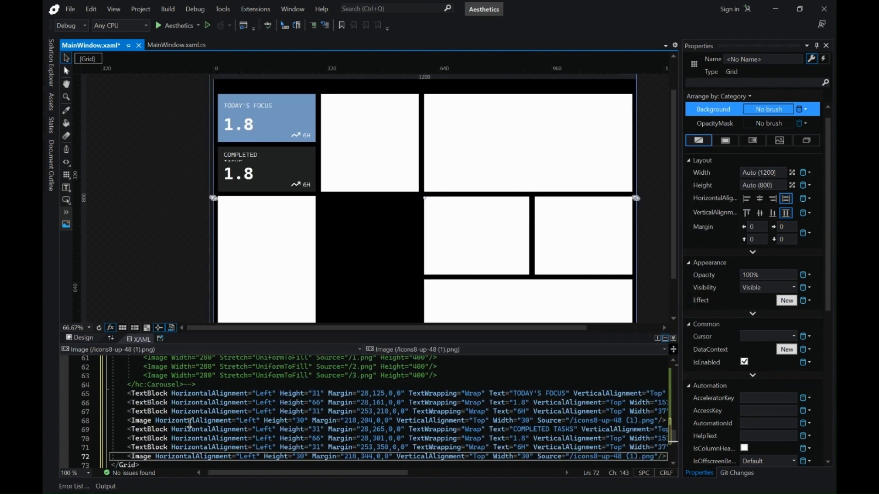
Step: Add the 6.9 value, 15H trend and divider to MJ FAST HOURS, plus a LATEST WORKS label
left_click(240, 155)
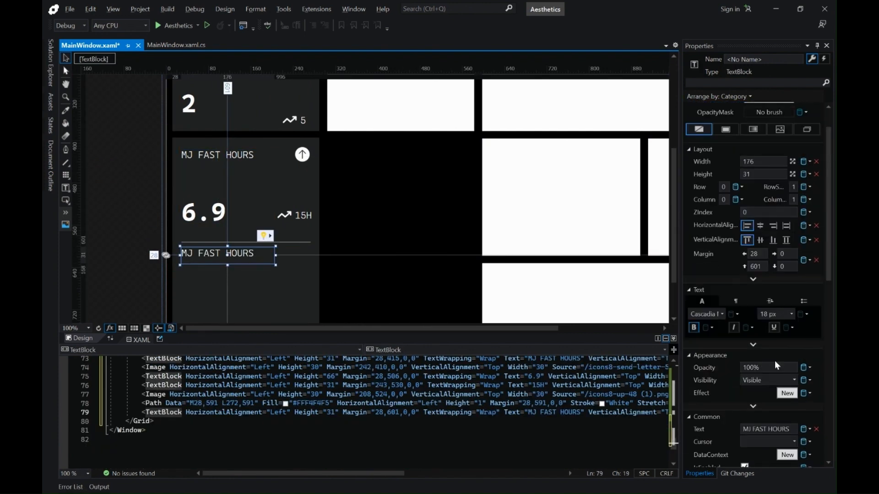
type("LATEST WORKS")
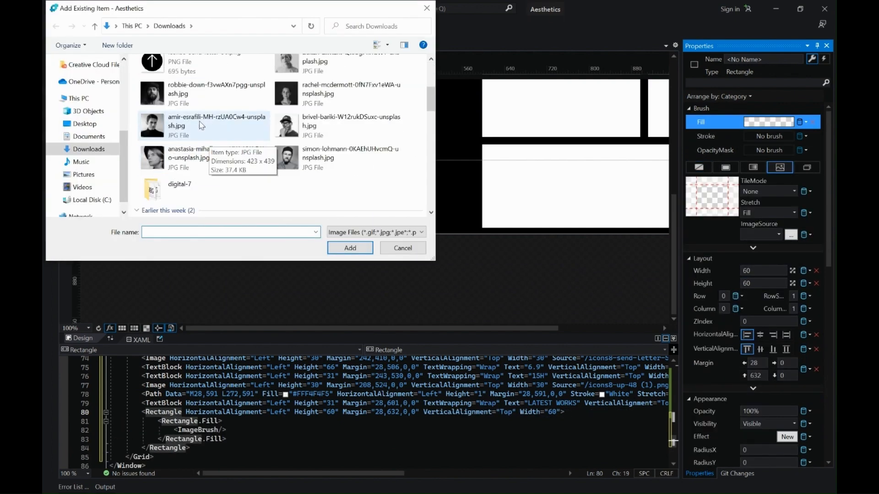
Step: Fill six 60×60 tile-brush squares under LATEST WORKS with portrait photos from Downloads
left_click(350, 248)
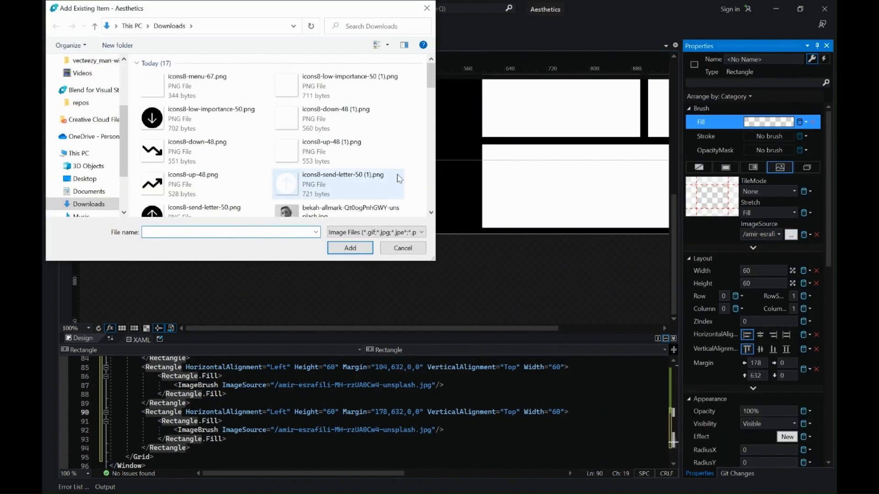
left_click(350, 247)
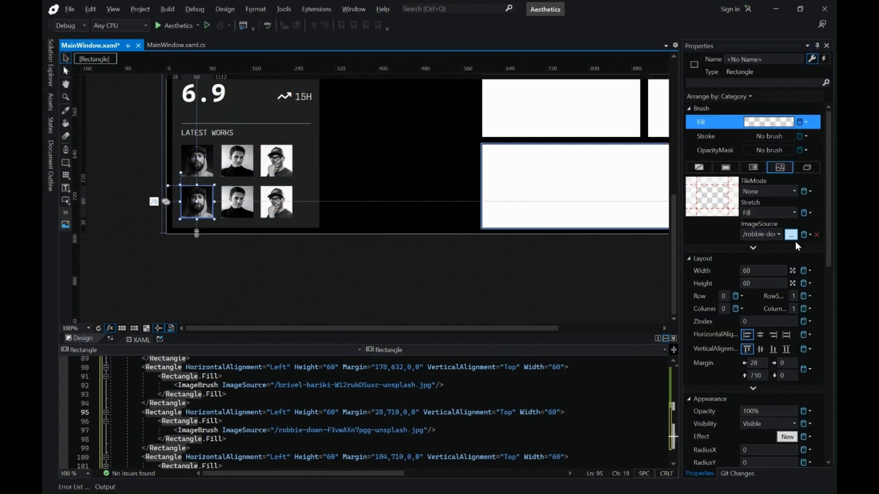
left_click(790, 235)
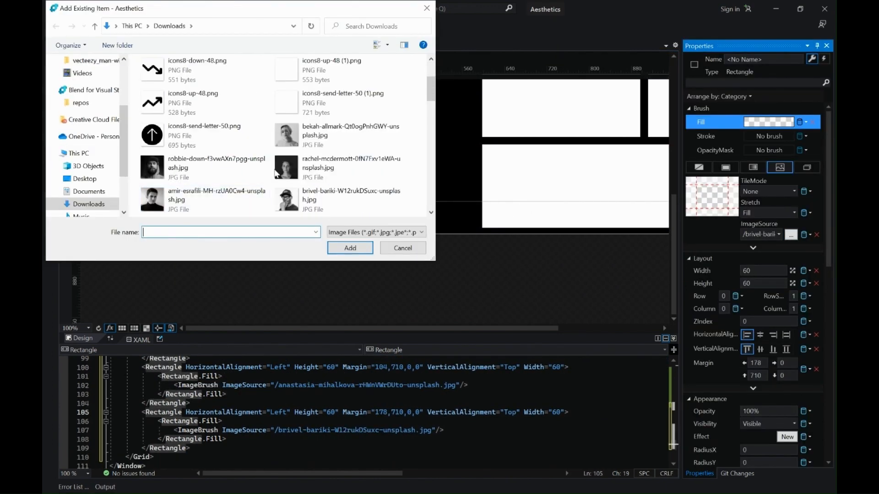
left_click(402, 247)
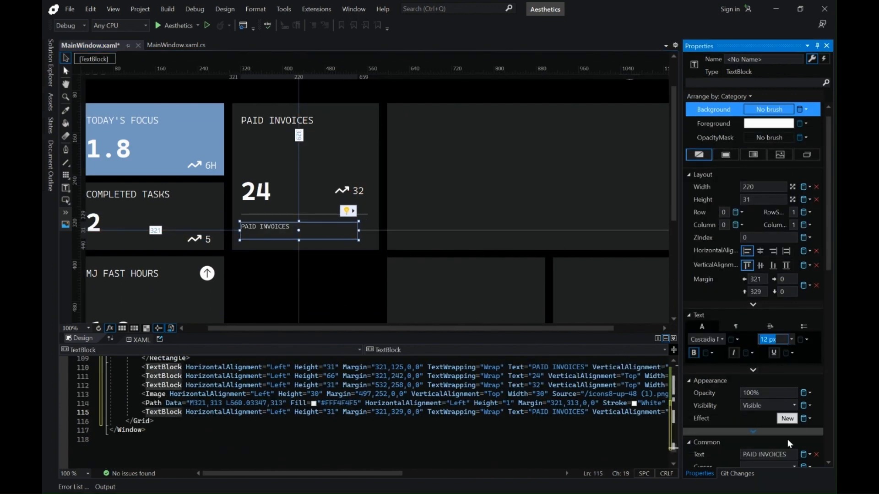
Step: Add a TOTAL label and a right-aligned $6,000 / 12,000 amount to PAID INVOICES
type("TOTAL")
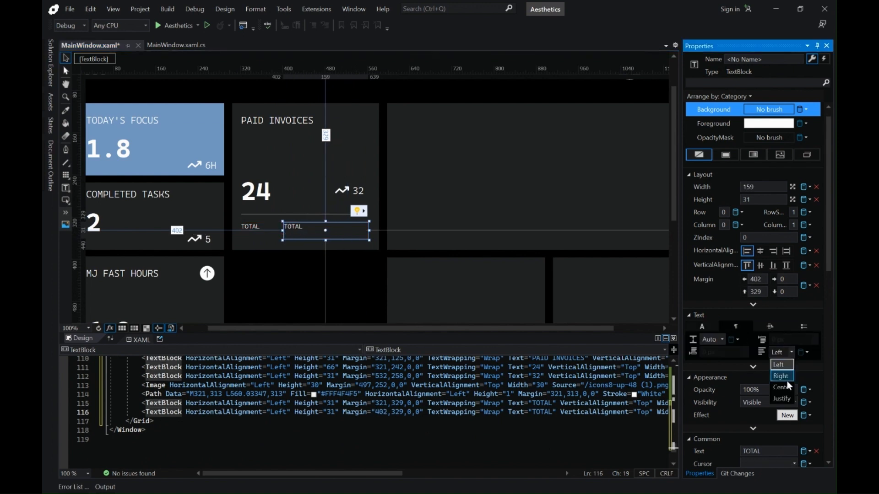
left_click(781, 376)
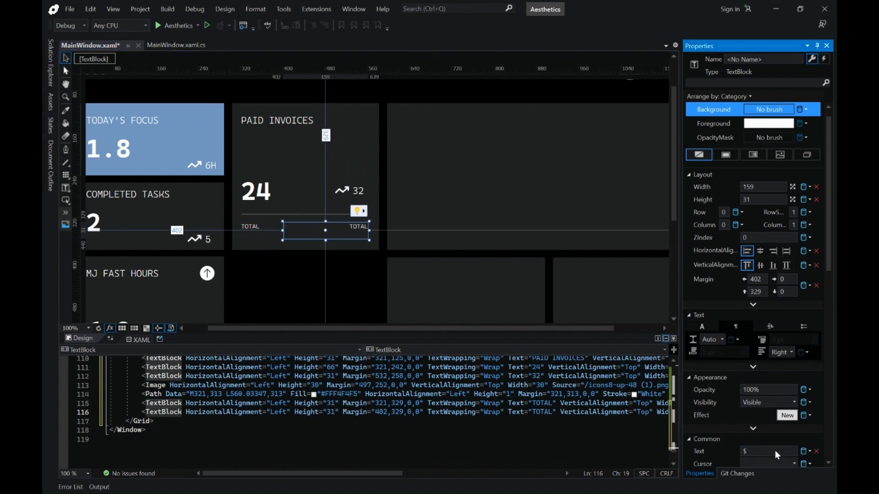
type("$6,000 / 12,000")
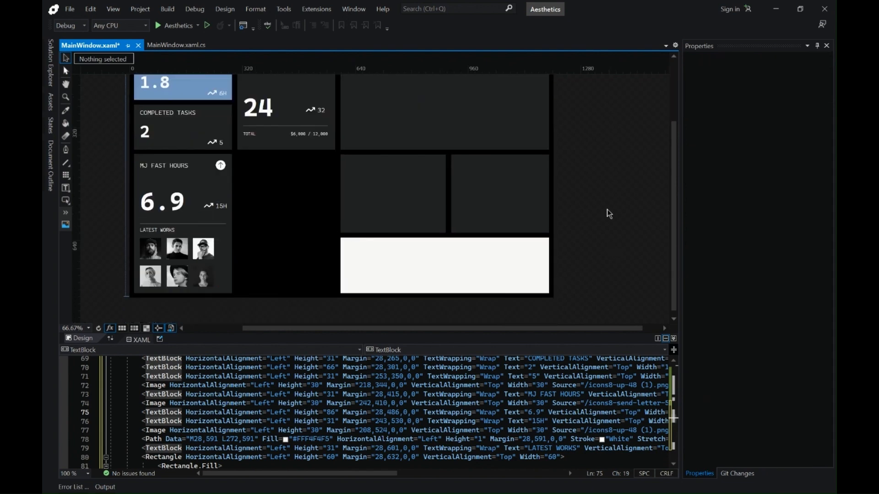
left_click(267, 222)
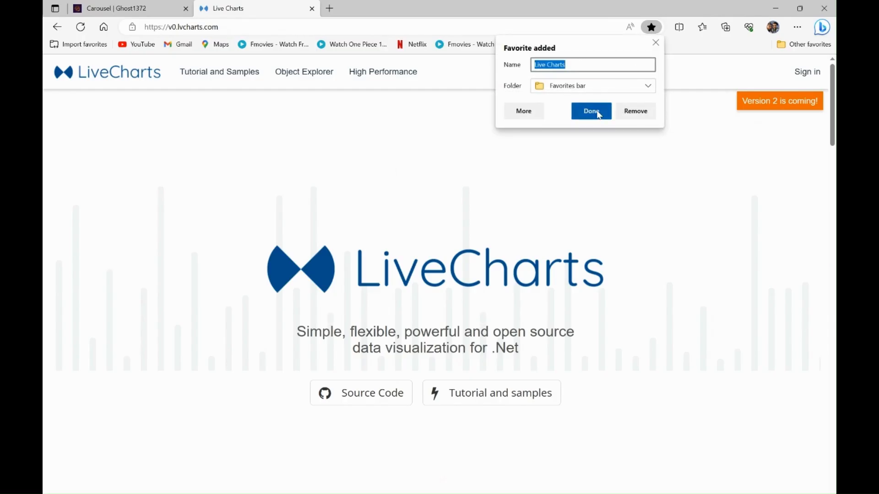
Step: Favourite the LiveCharts site and open the WPF Basic Plots Column sample
left_click(591, 111)
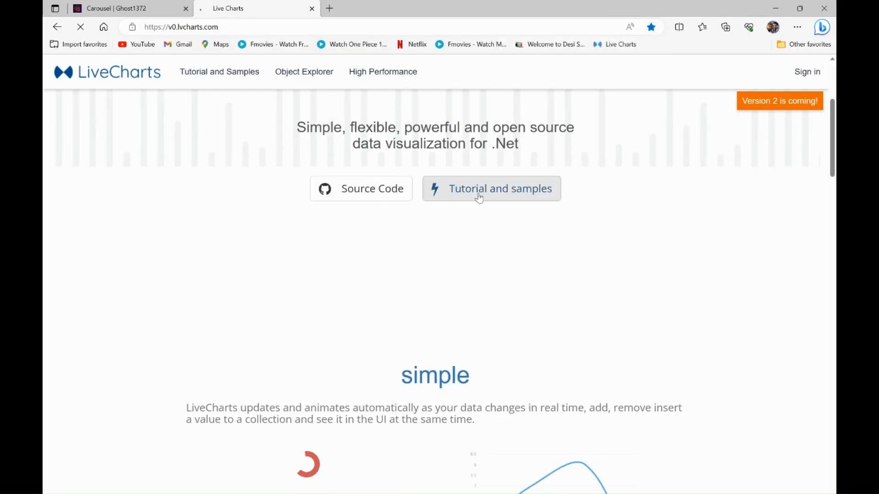
left_click(491, 189)
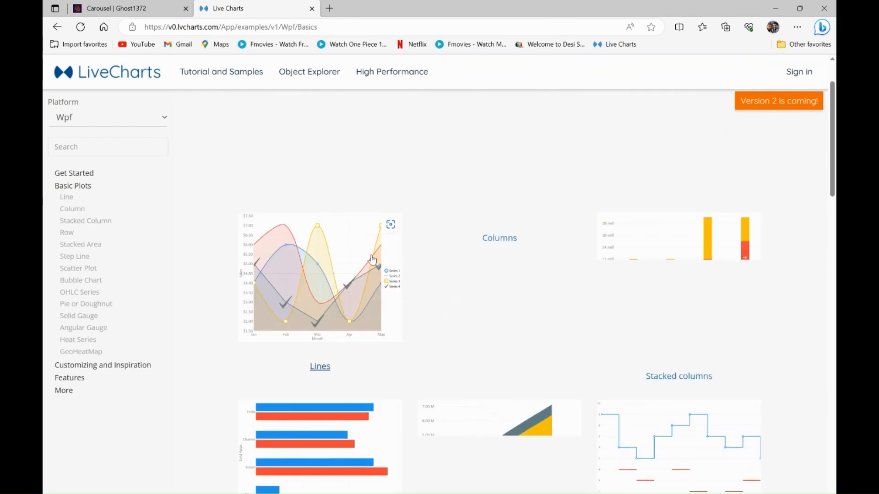
scroll("down", 3)
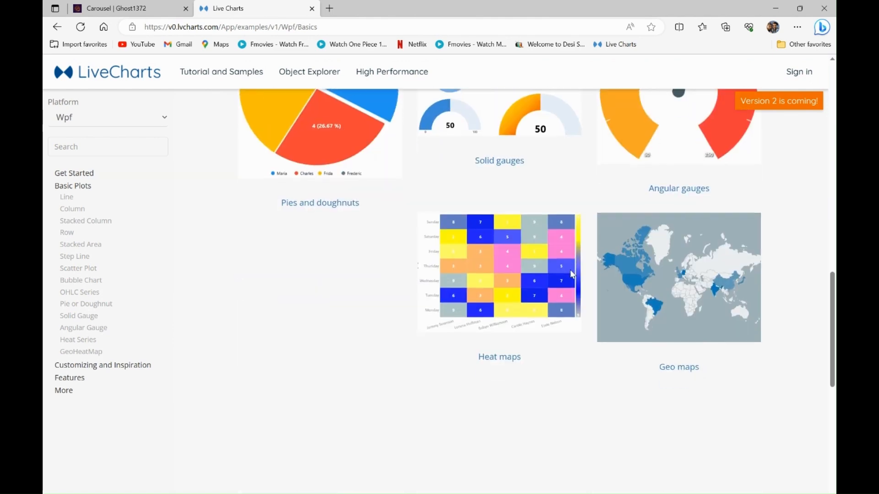
left_click(73, 208)
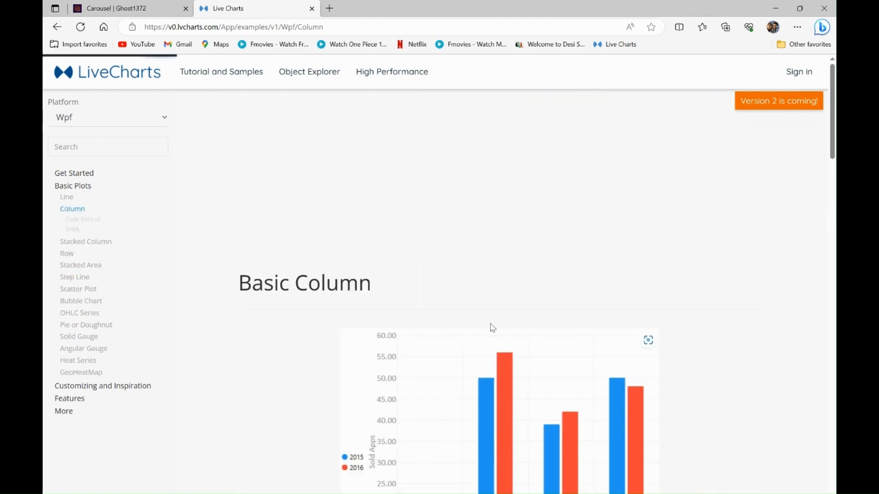
scroll("down", 3)
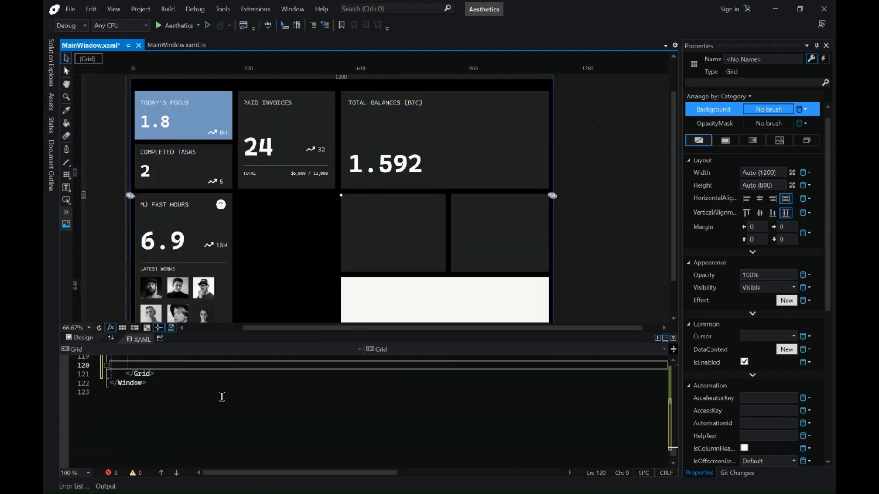
Step: Add LiveCharts usings, column sample code and SeriesCollection, Labels, Formatter properties to MainWindow.xaml.cs
left_click(176, 45)
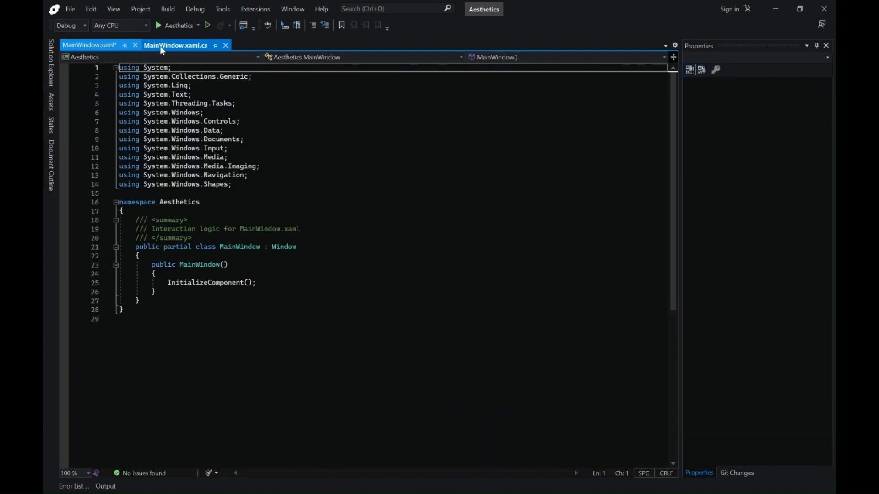
left_click(94, 46)
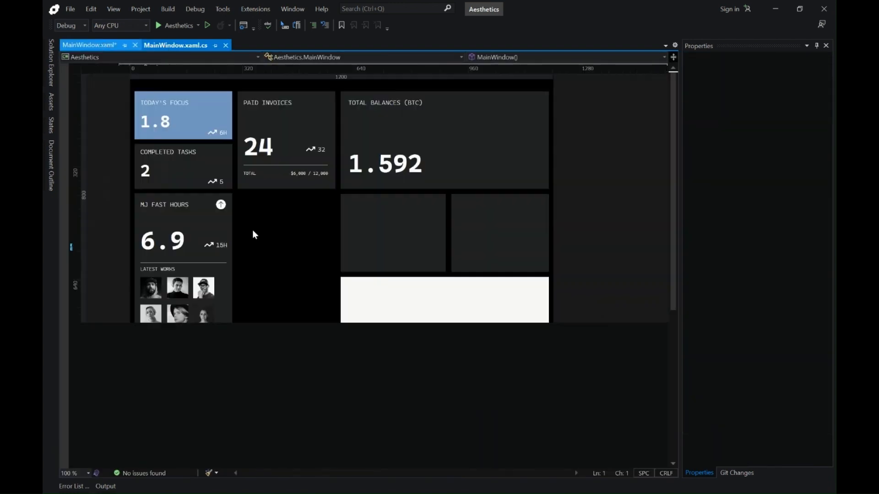
left_click(91, 45)
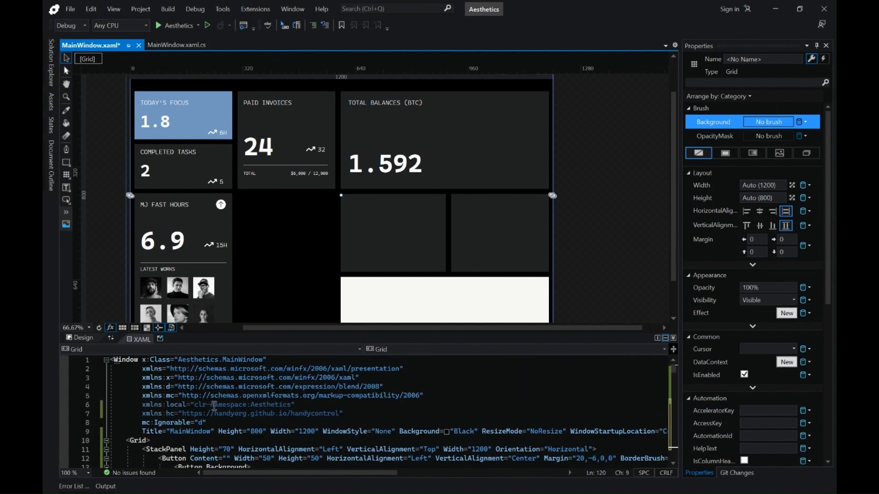
left_click(187, 45)
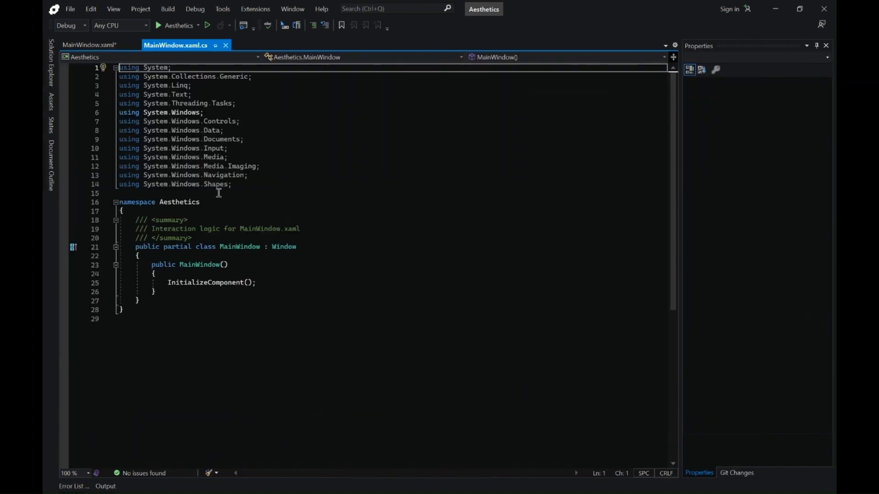
type("using LiveCharts;")
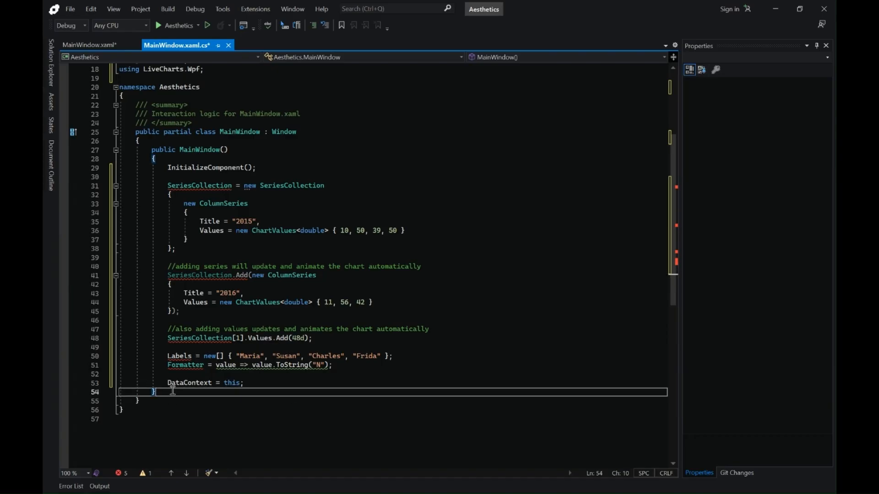
type("public SeriesCollection SeriesCollection { get; set; }")
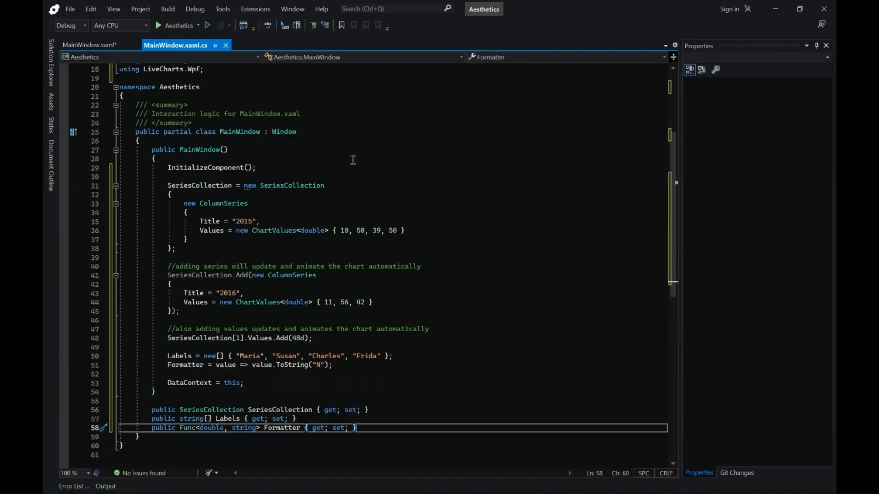
left_click(91, 46)
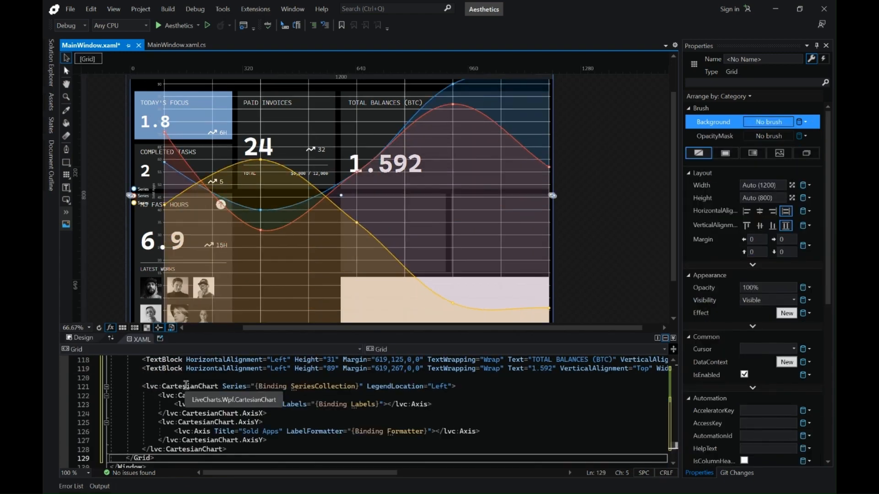
Step: Fit the CartesianChart into the Total Balances tile at margin 816,208,12,420 and run the app
left_click(186, 386)
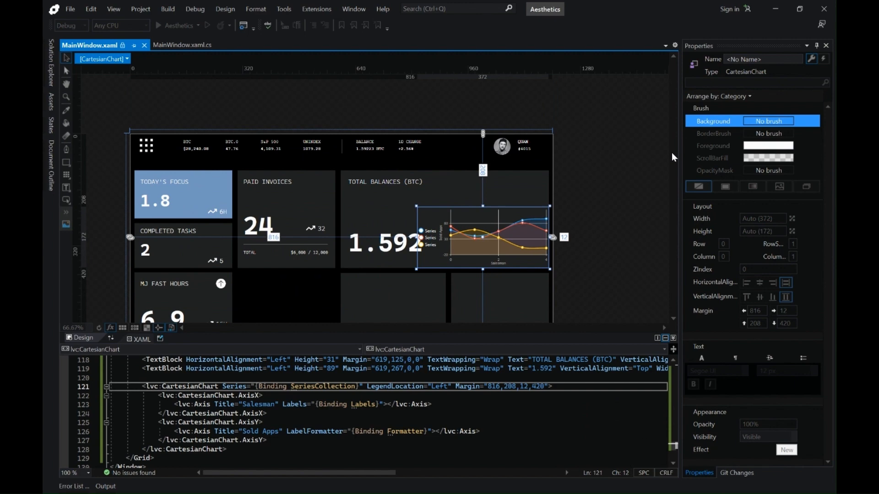
left_click(159, 25)
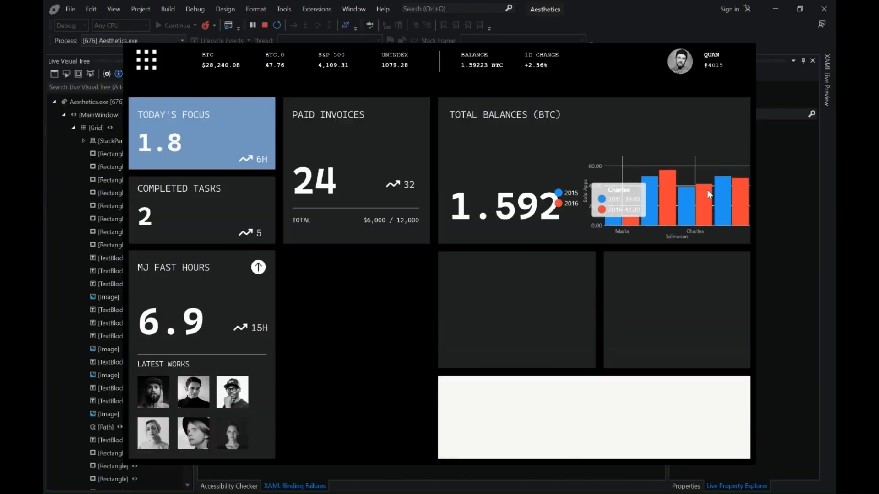
mouse_move(548, 295)
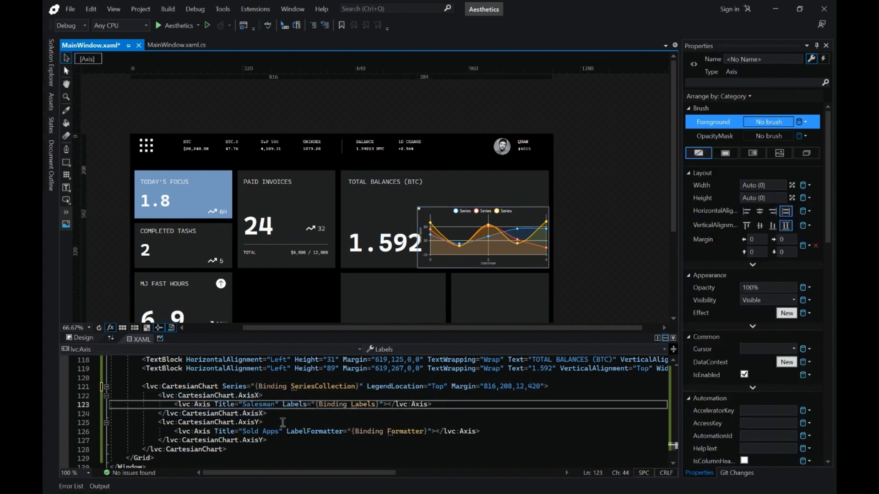
Step: Clear the chart's axis titles, set margin 858,208,28,420, and rename the series 7D and 30D
double_click(258, 404)
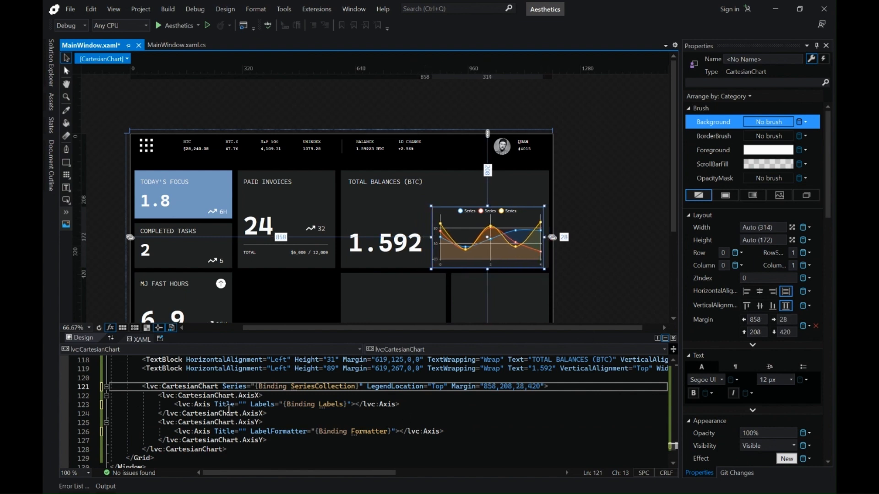
left_click(183, 44)
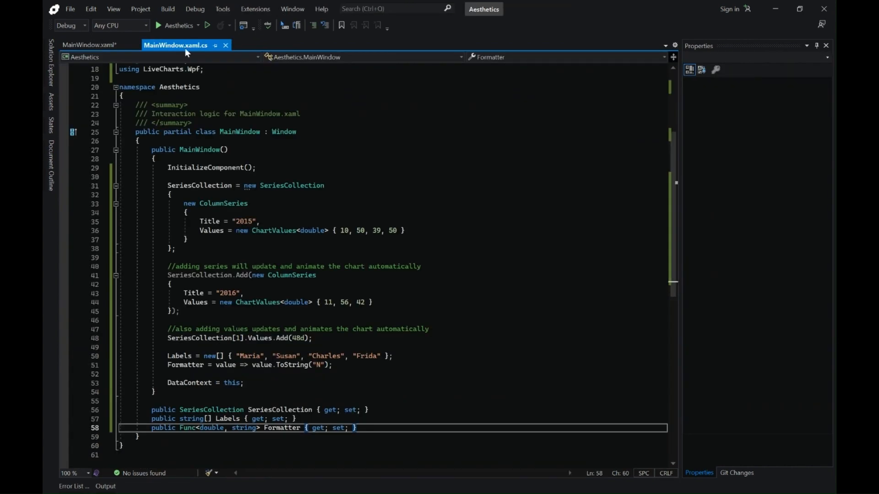
mouse_move(227, 383)
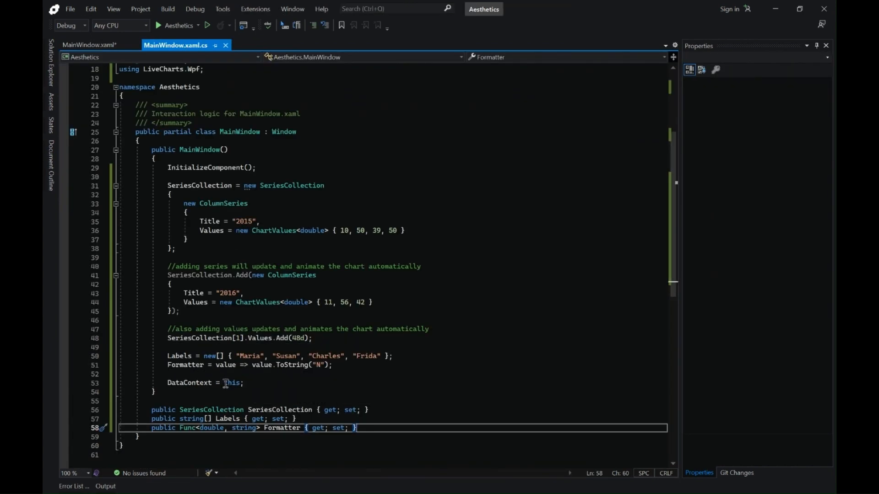
mouse_move(299, 392)
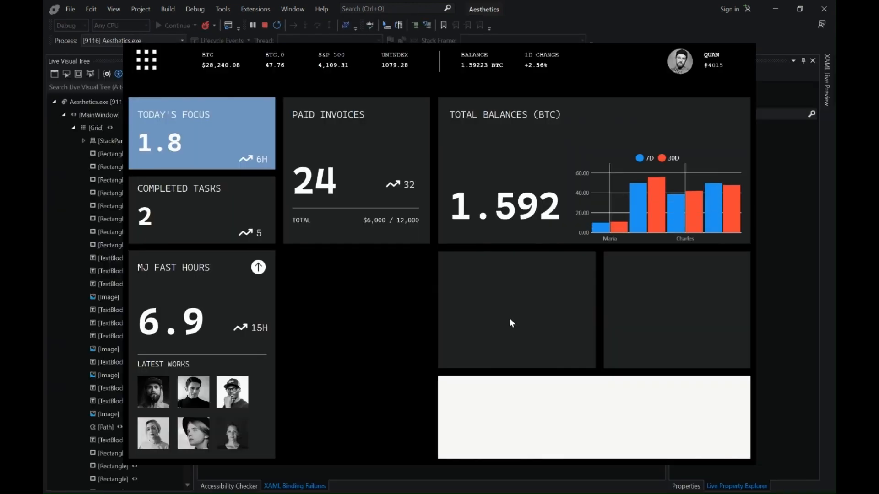
mouse_move(436, 221)
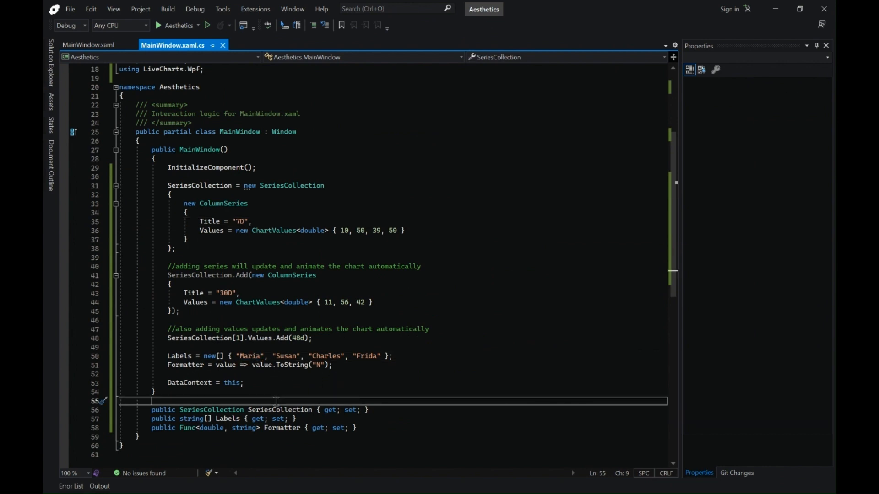
mouse_move(334, 377)
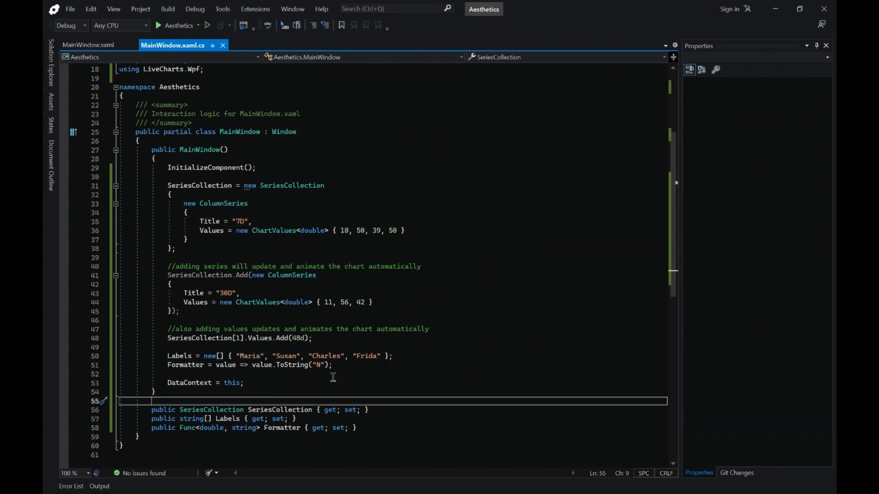
left_click(90, 44)
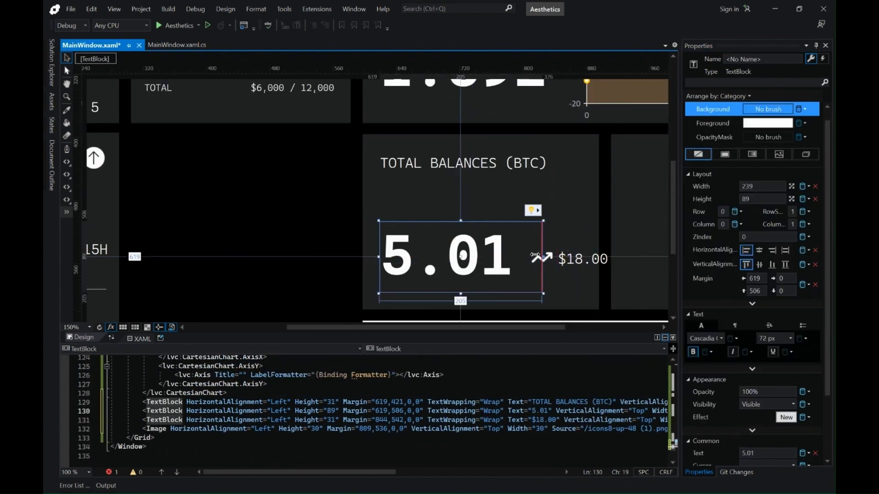
Step: Resize the 5.01 value TextBlock in the second TOTAL BALANCES (BTC) tile
left_click_drag(541, 258, 507, 258)
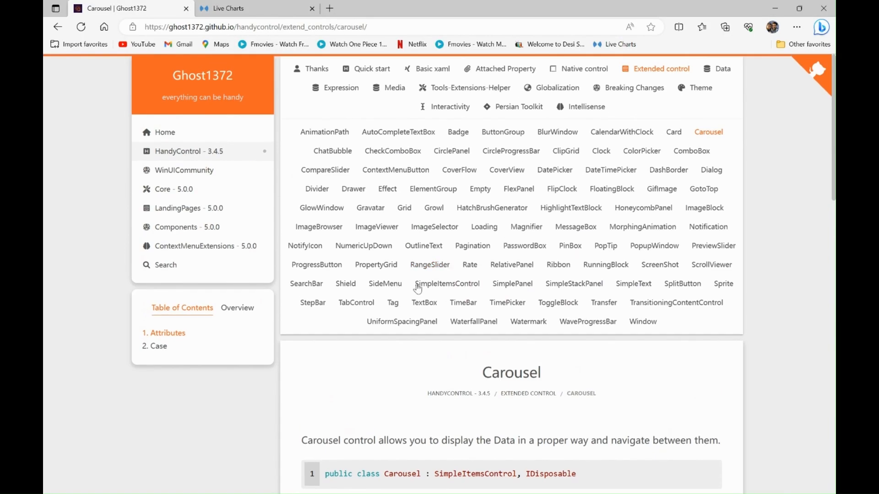
Step: Open the next control's documentation page from HandyControl's Extended control list
left_click(317, 265)
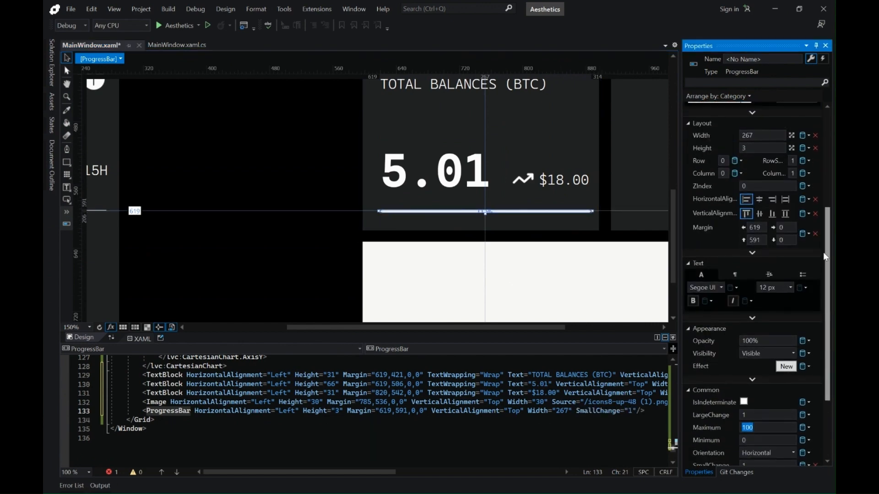
Step: Scroll the Properties panel to the new 267×3 ProgressBar's Common settings
scroll("down", 3)
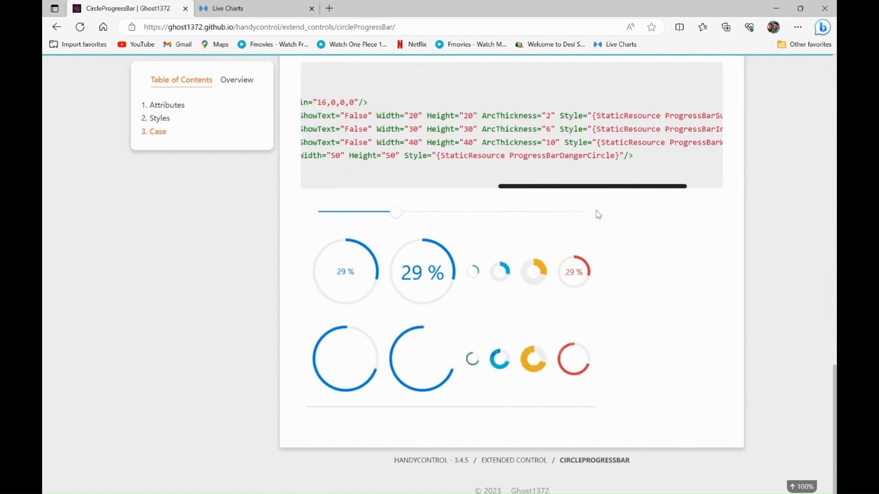
Step: Select the ProgressBarSuccessCircle CircleProgressBar markup line, then minimize Edge
left_click_drag(396, 212, 492, 212)
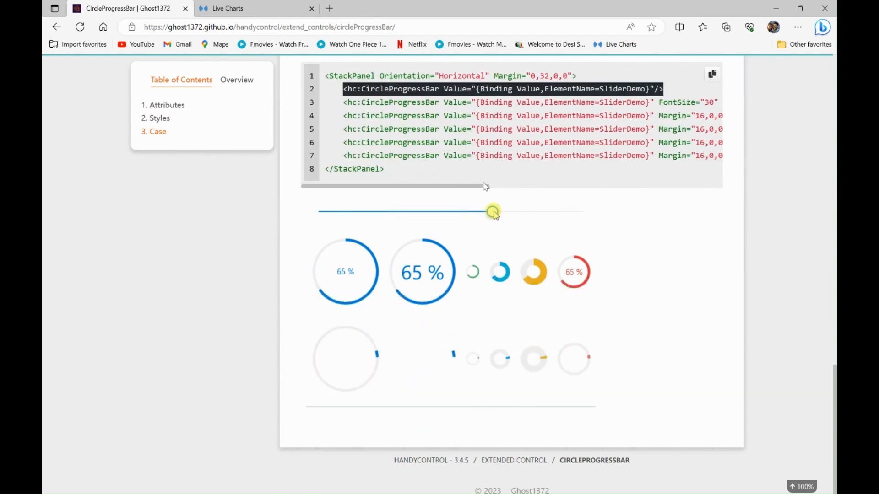
left_click_drag(492, 212, 395, 212)
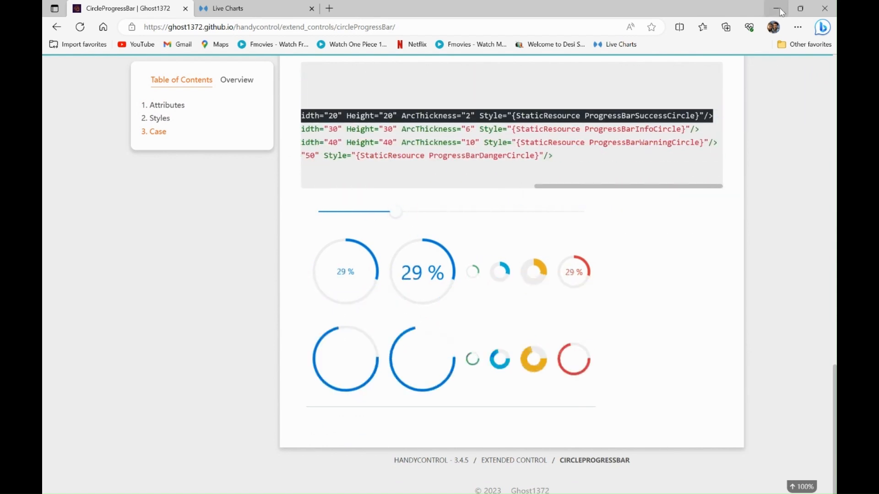
left_click(774, 8)
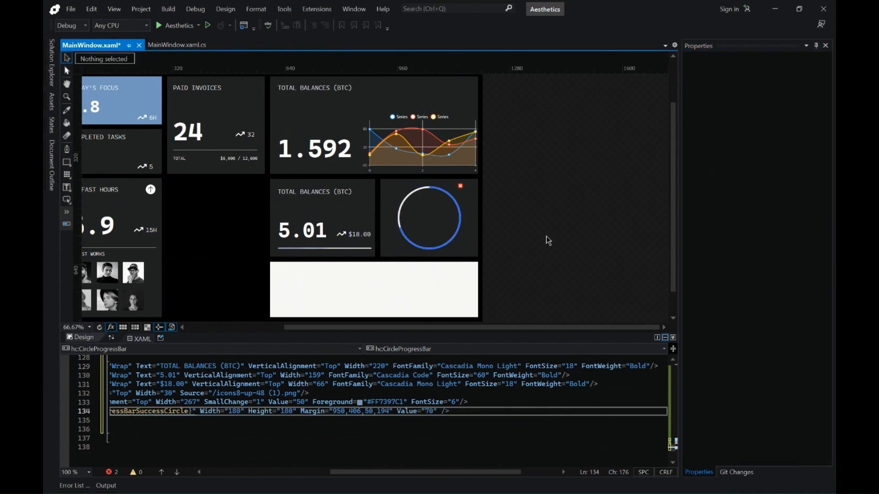
Step: Place the 180×180 CircleProgressBar with Value 70 in the new tile
left_click(303, 230)
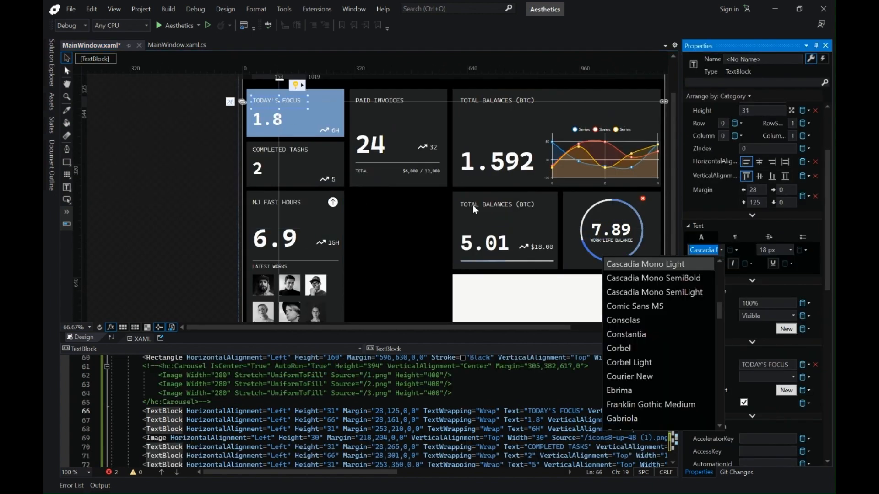
Step: Set the Completed Tasks value '2' to the Cascadia Mono font family
left_click(257, 168)
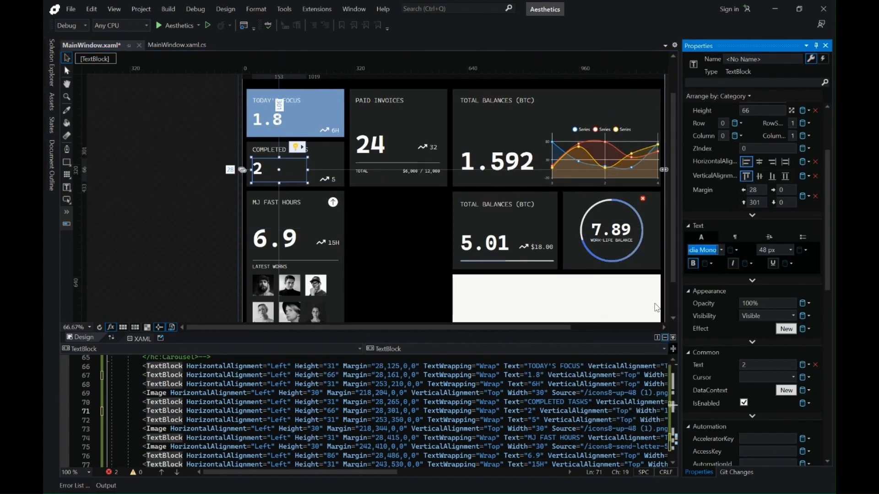
left_click(721, 250)
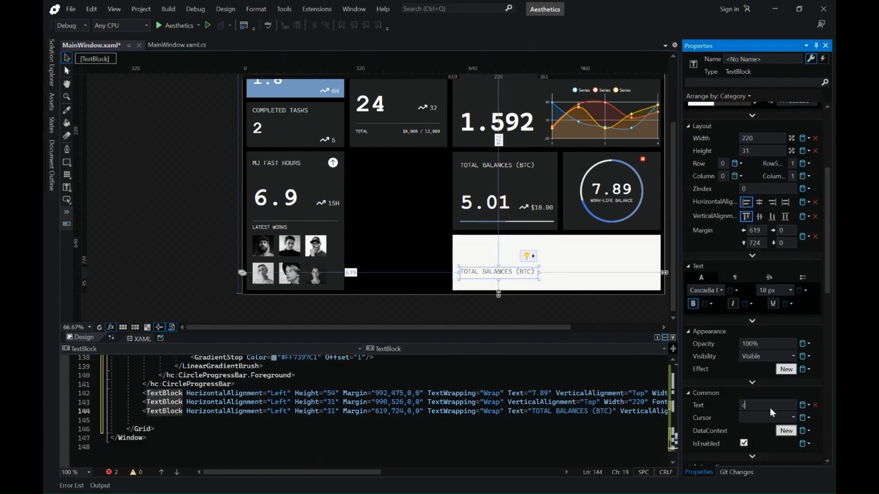
Step: Enter 'CUSTOM DASHBOARD' as the white tile's label text
type("CUSTOM DASHBOARD")
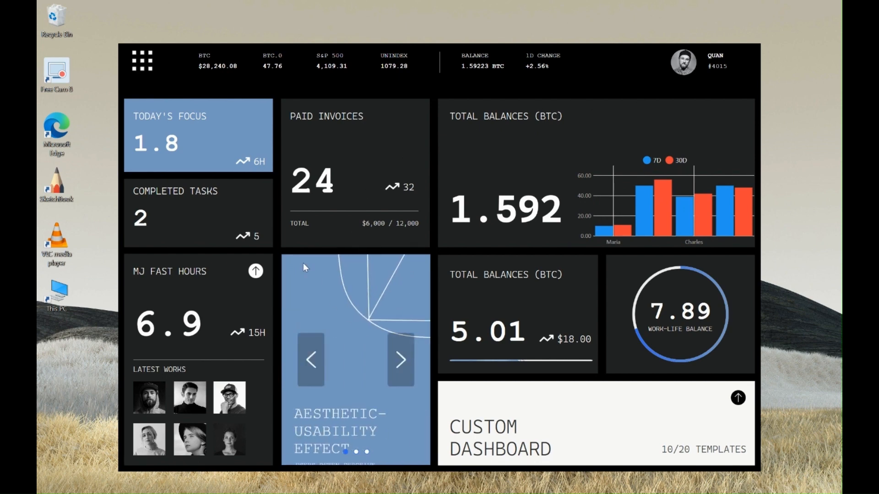
Step: Advance the running dashboard's carousel to the AESTHETIC OBJECTS slide
left_click(400, 360)
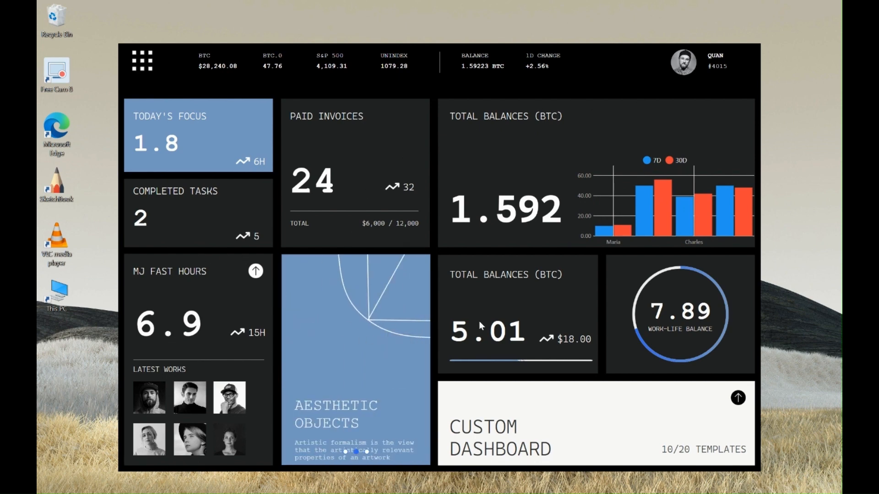